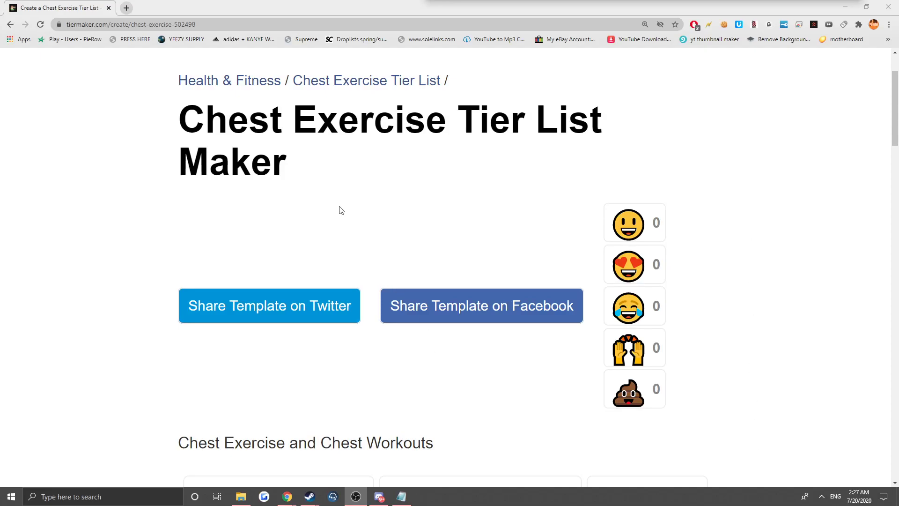
{"action": "mouse_move", "coordinate": [313, 189]}
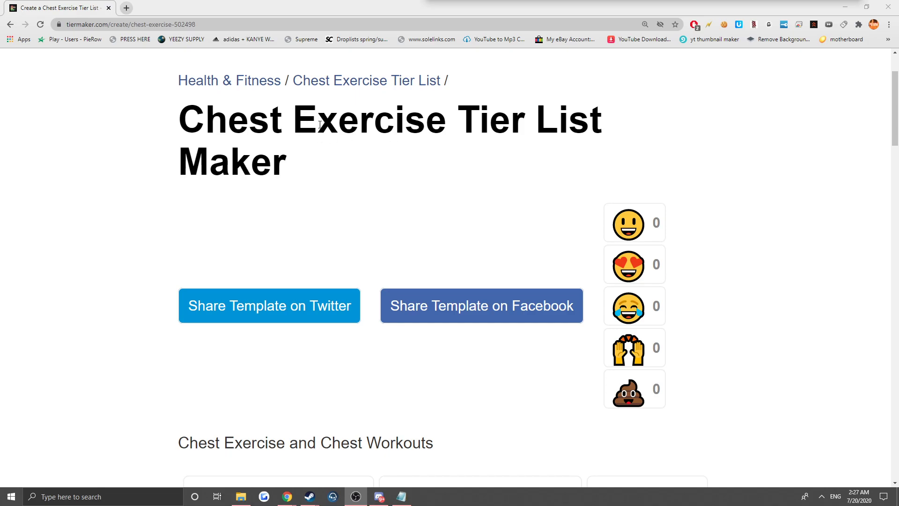
Scroll through the photo pool and place the incline machine press photo in the B row.
{"action": "scroll", "scroll_direction": "down", "scroll_amount": 3}
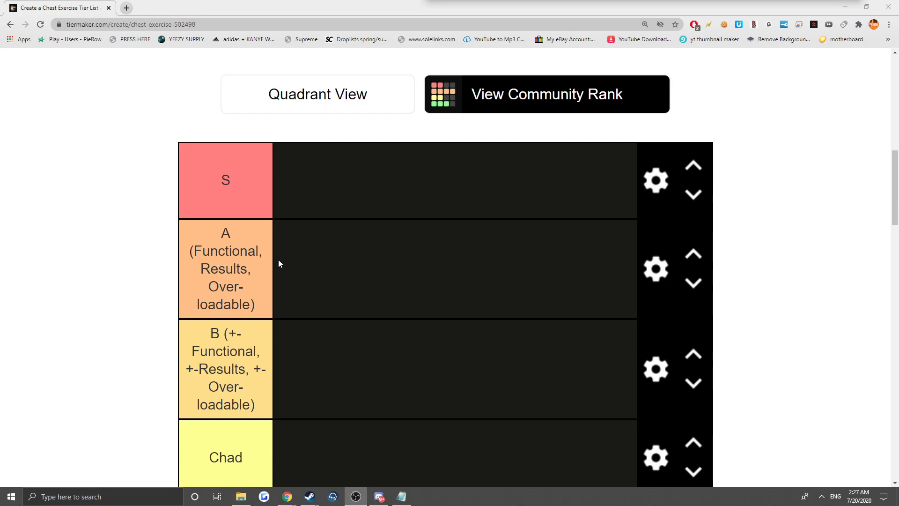
{"action": "scroll", "scroll_direction": "down", "scroll_amount": 3}
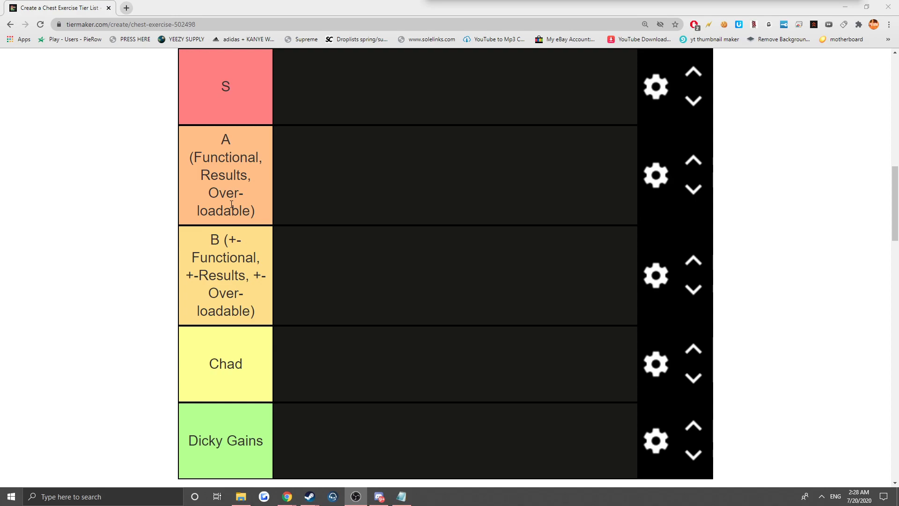
{"action": "scroll", "scroll_direction": "down", "scroll_amount": 3}
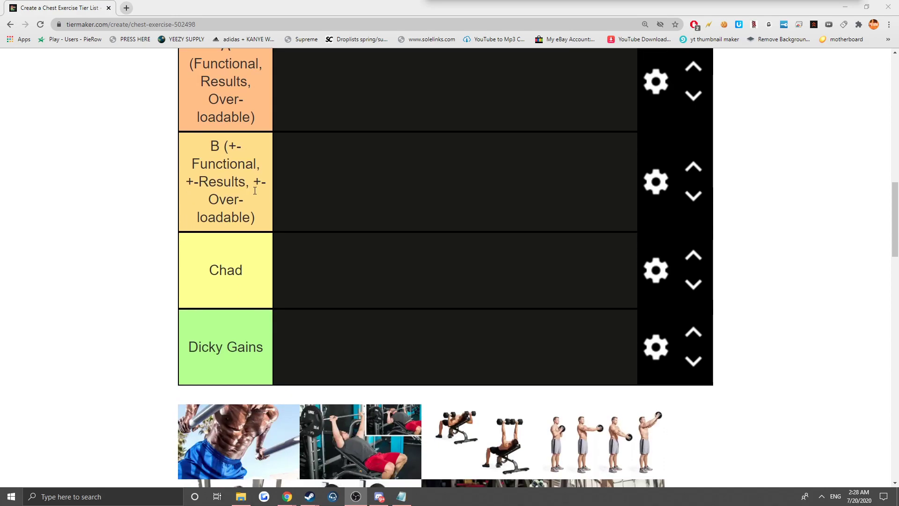
{"action": "scroll", "scroll_direction": "down", "scroll_amount": 3}
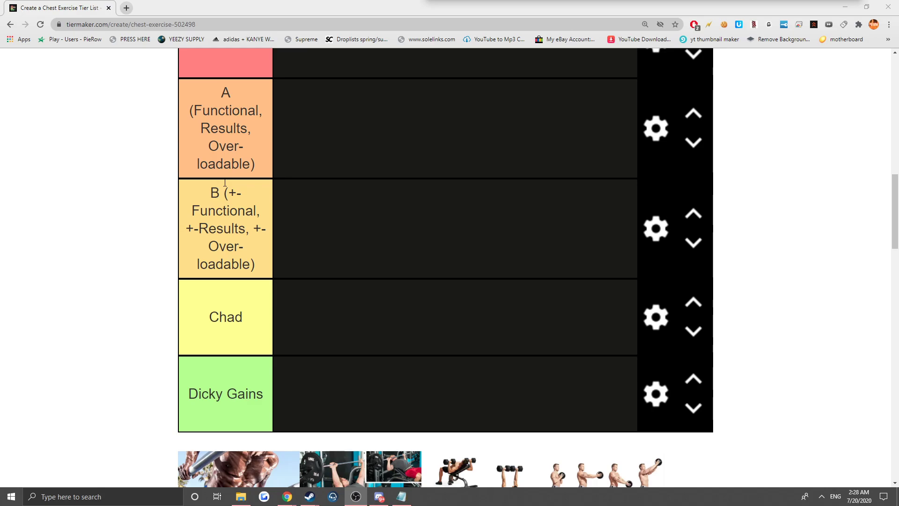
{"action": "scroll", "scroll_direction": "down", "scroll_amount": 3}
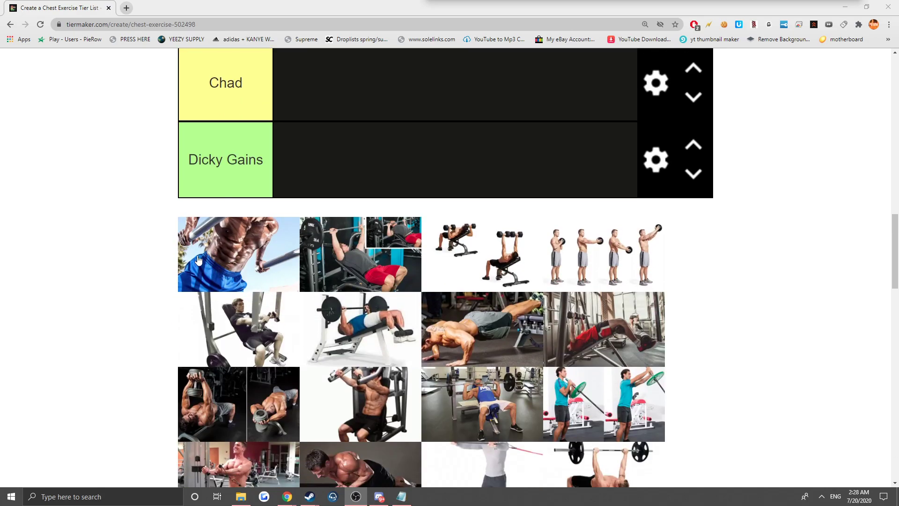
{"action": "scroll", "scroll_direction": "down", "scroll_amount": 3}
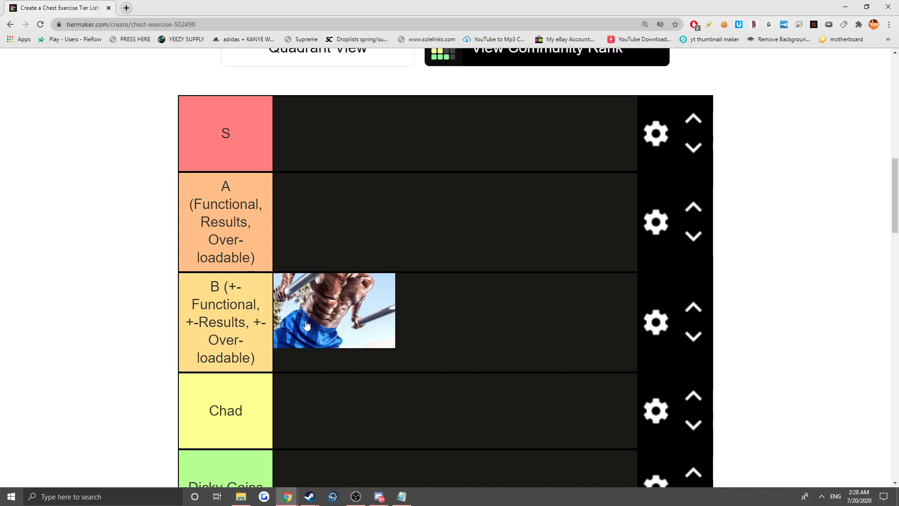
{"action": "scroll", "scroll_direction": "down", "scroll_amount": 3}
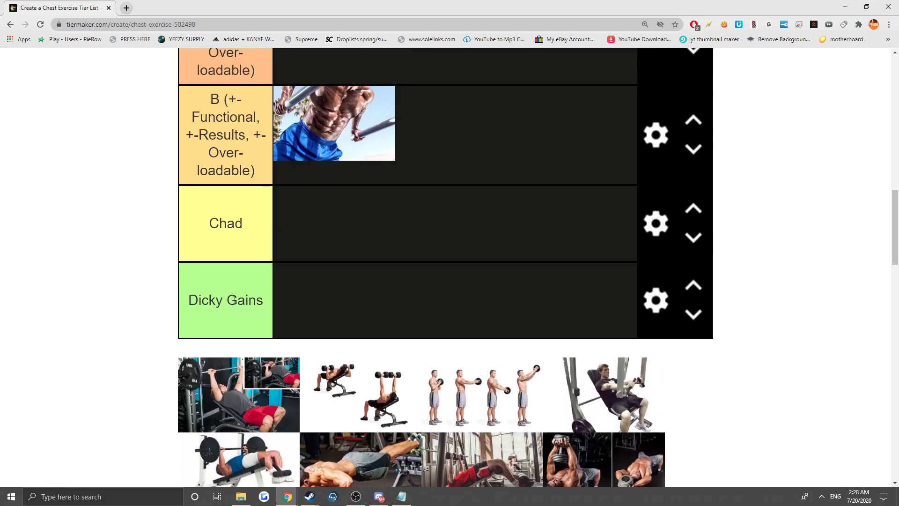
{"action": "scroll", "scroll_direction": "down", "scroll_amount": 3}
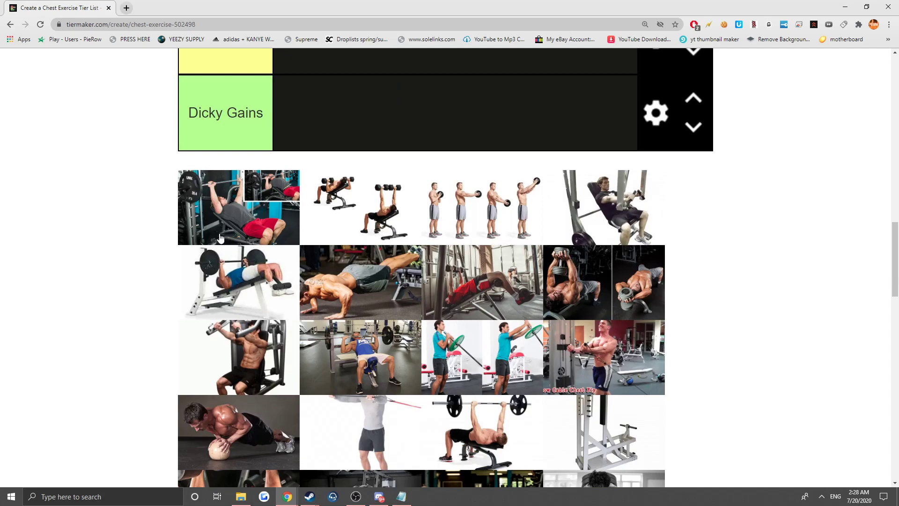
{"action": "mouse_move", "coordinate": [229, 215]}
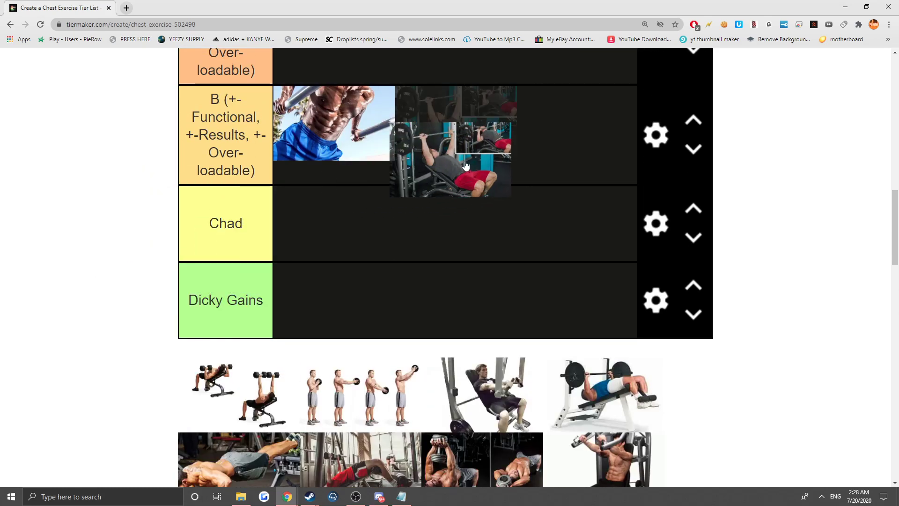
{"action": "left_click_drag", "start_coordinate": [450, 166], "coordinate": [456, 123]}
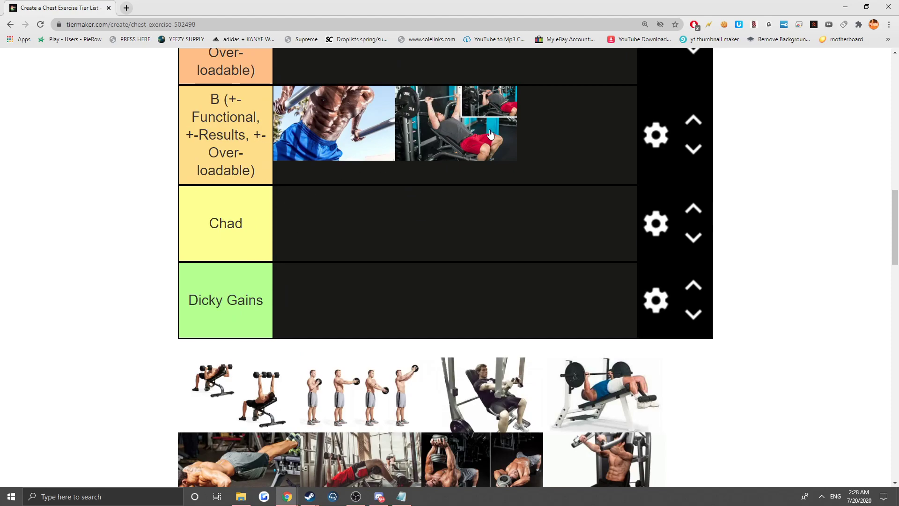
Put the plate raise photo in the Chad row.
{"action": "scroll", "scroll_direction": "down", "scroll_amount": 3}
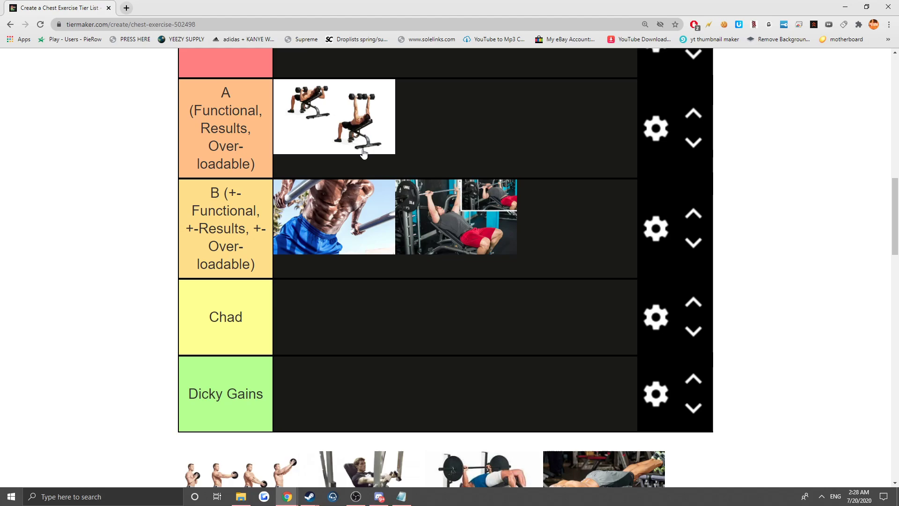
{"action": "scroll", "scroll_direction": "down", "scroll_amount": 3}
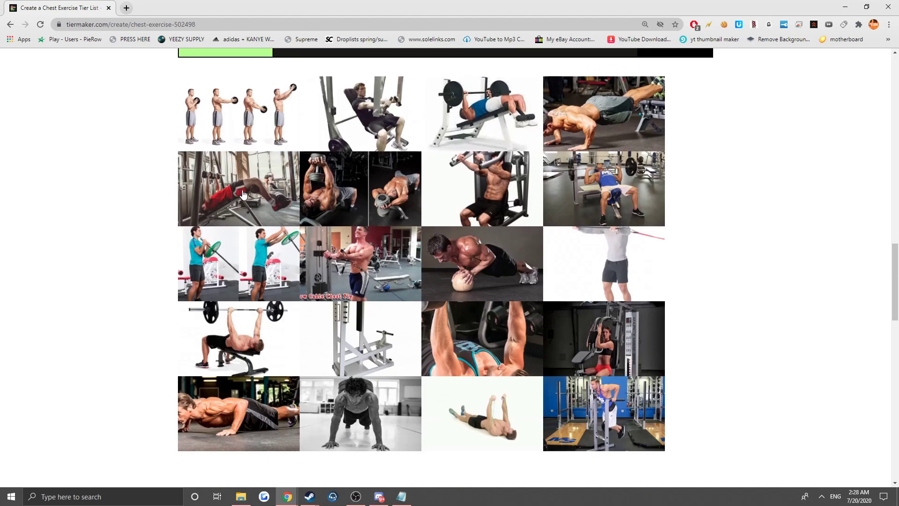
{"action": "scroll", "scroll_direction": "down", "scroll_amount": 3}
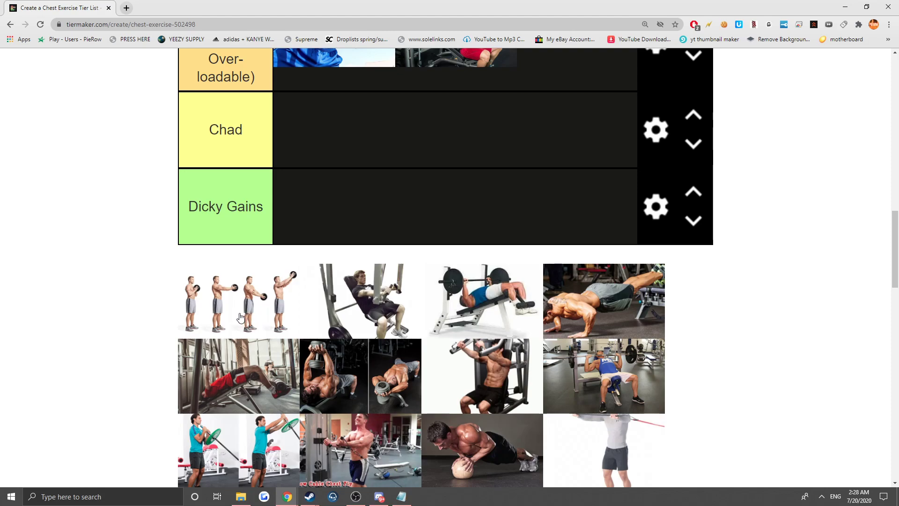
{"action": "left_click_drag", "start_coordinate": [235, 301], "coordinate": [334, 129]}
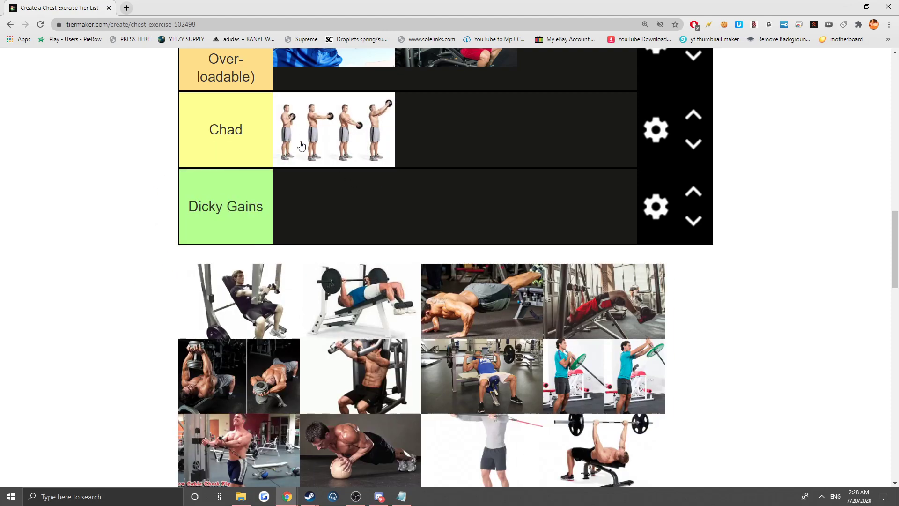
{"action": "scroll", "scroll_direction": "down", "scroll_amount": 3}
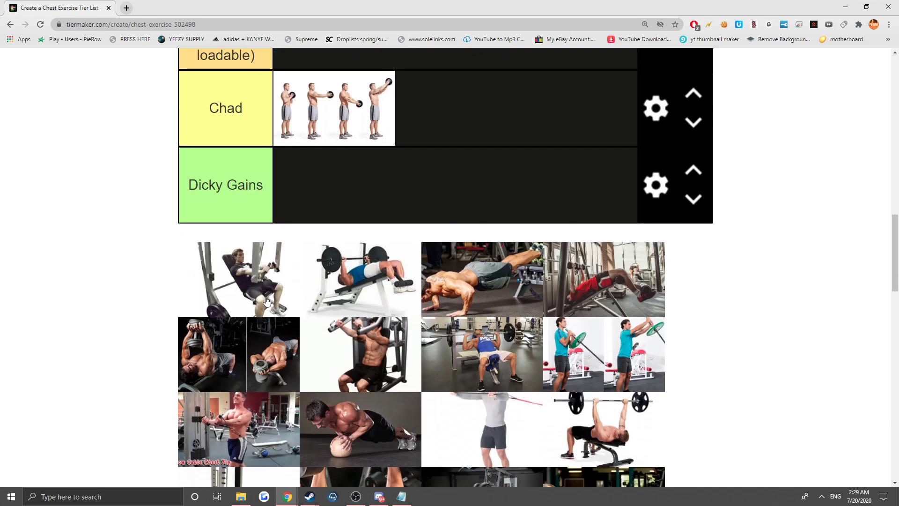
Rank the machine fly in A, and the barbell bench press and decline push-up in B.
{"action": "scroll", "scroll_direction": "down", "scroll_amount": 3}
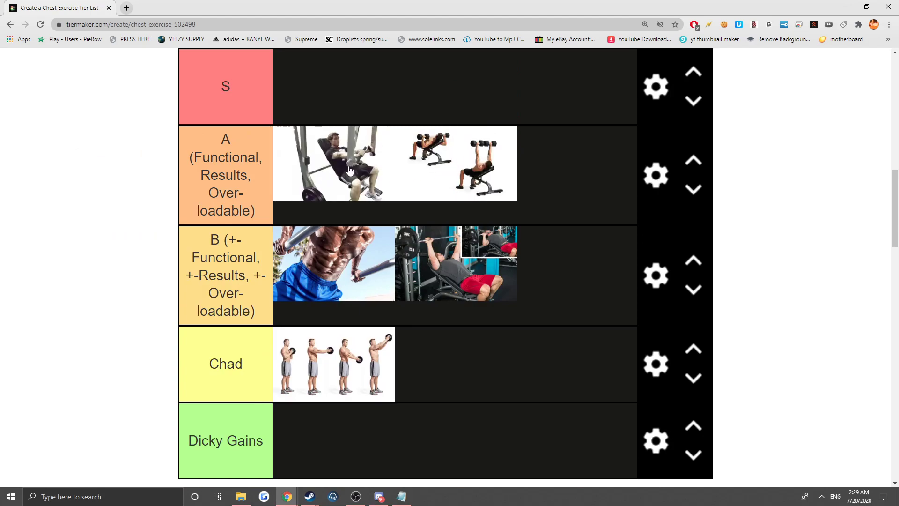
{"action": "mouse_move", "coordinate": [337, 187]}
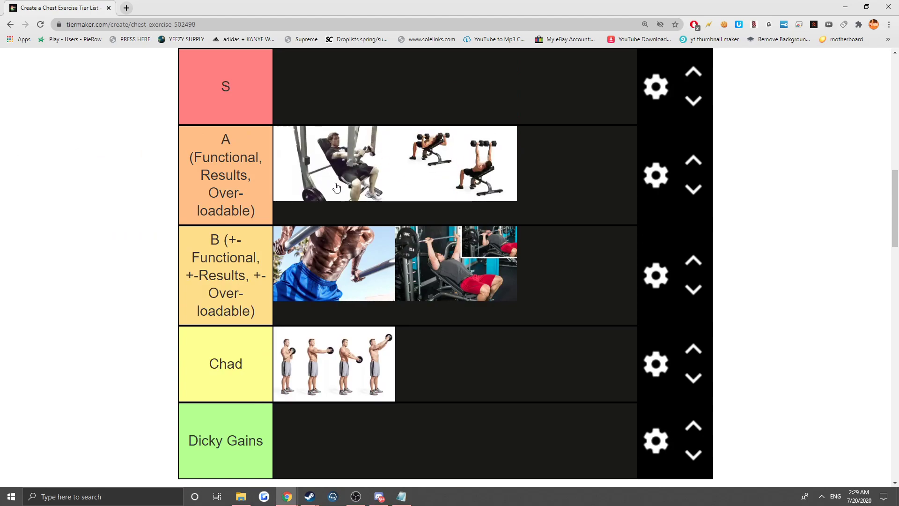
{"action": "mouse_move", "coordinate": [328, 156]}
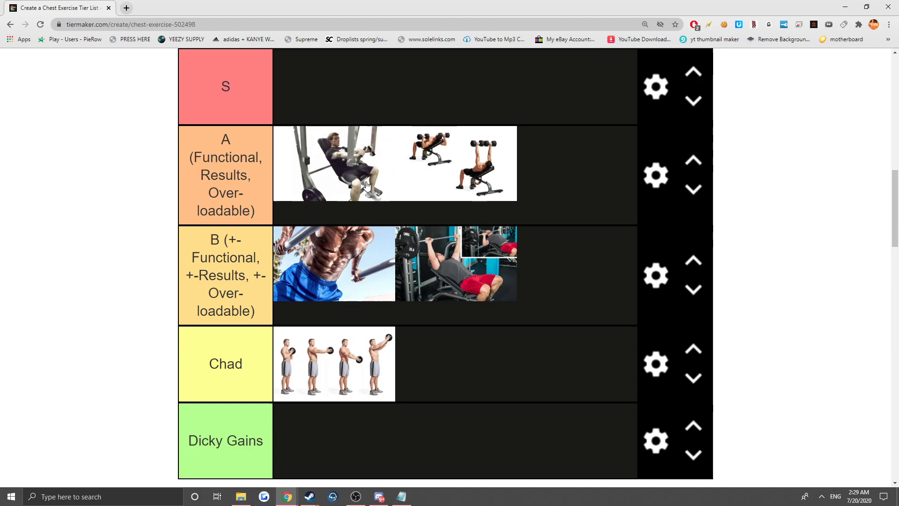
{"action": "mouse_move", "coordinate": [308, 184]}
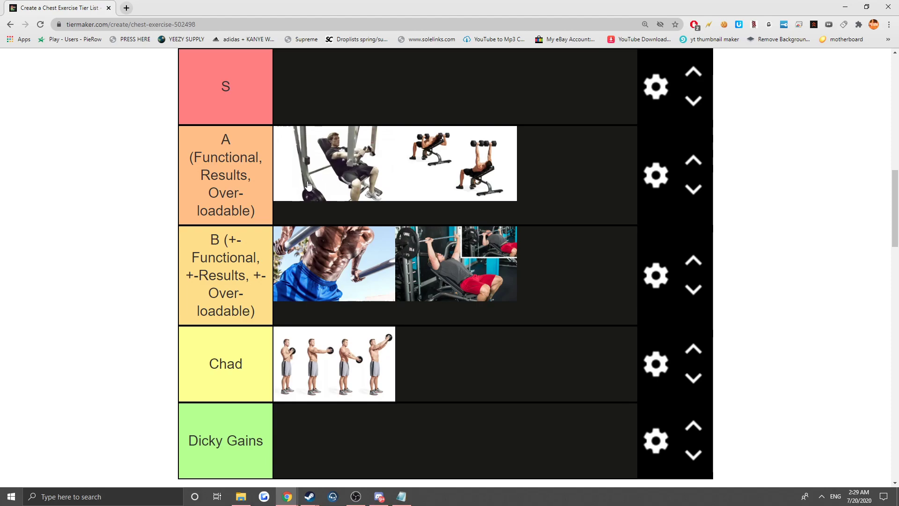
{"action": "scroll", "scroll_direction": "down", "scroll_amount": 3}
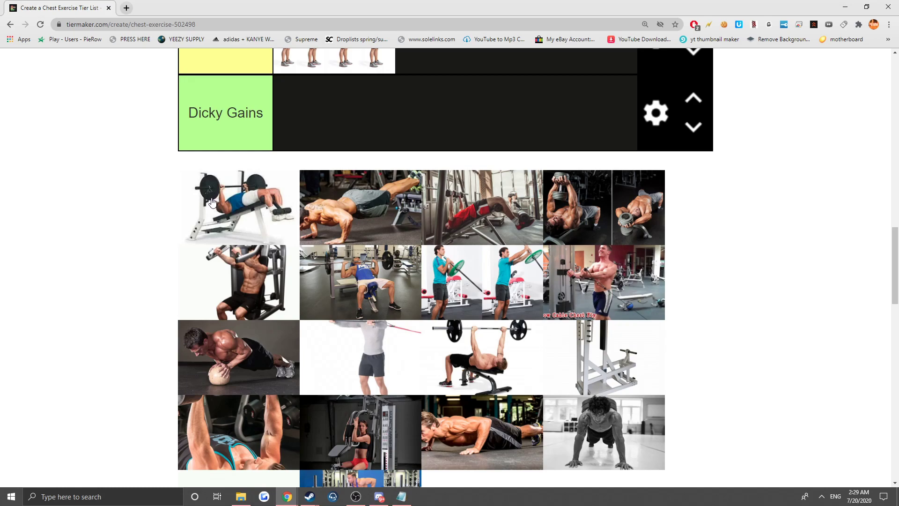
{"action": "scroll", "scroll_direction": "down", "scroll_amount": 3}
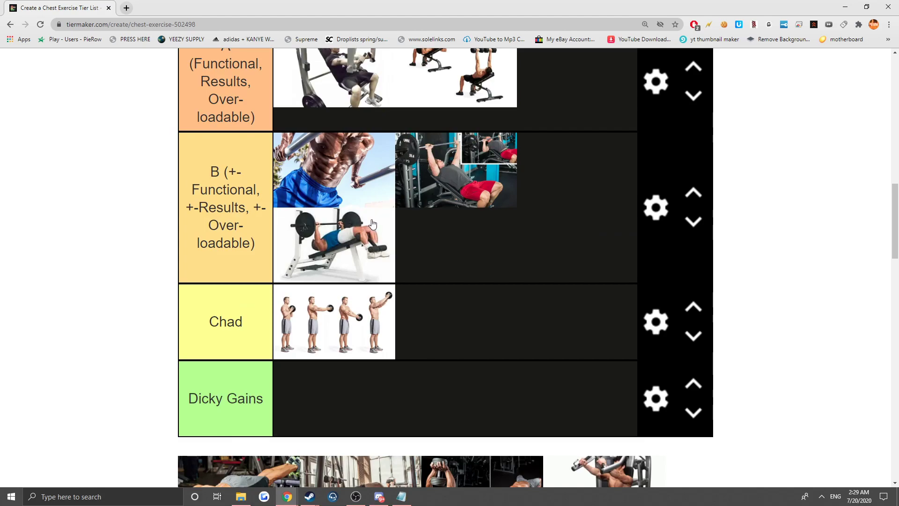
{"action": "scroll", "scroll_direction": "down", "scroll_amount": 3}
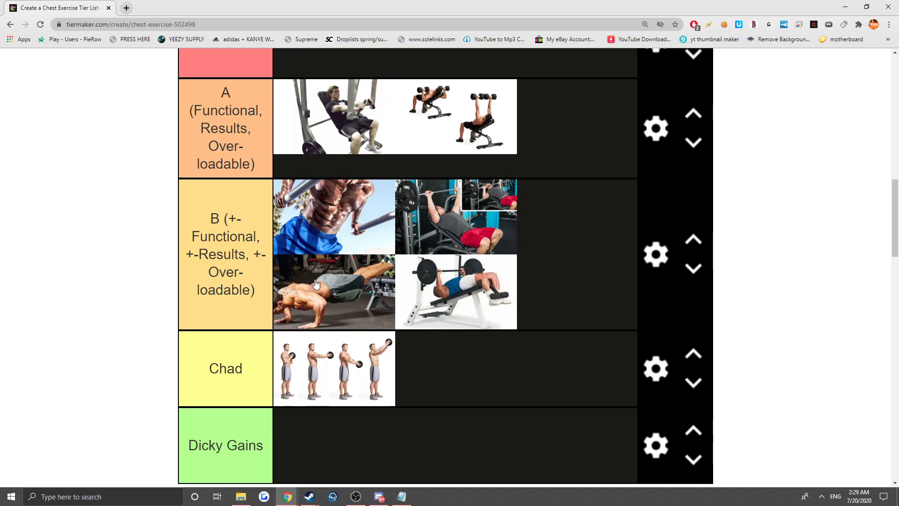
{"action": "mouse_move", "coordinate": [285, 270]}
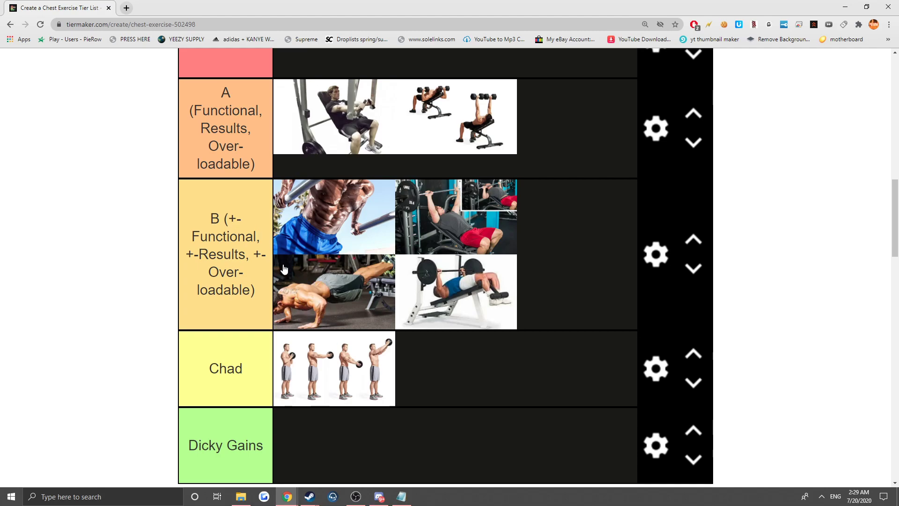
{"action": "mouse_move", "coordinate": [313, 245]}
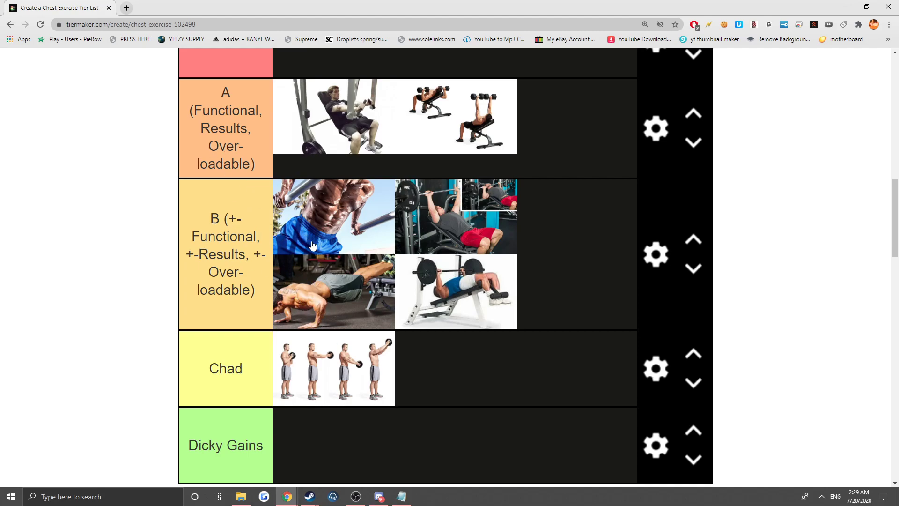
{"action": "mouse_move", "coordinate": [325, 291]}
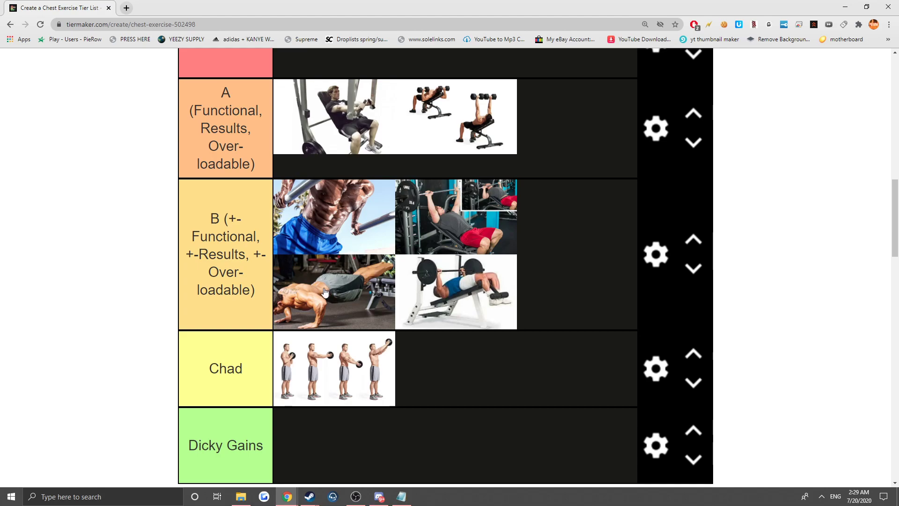
{"action": "mouse_move", "coordinate": [367, 256]}
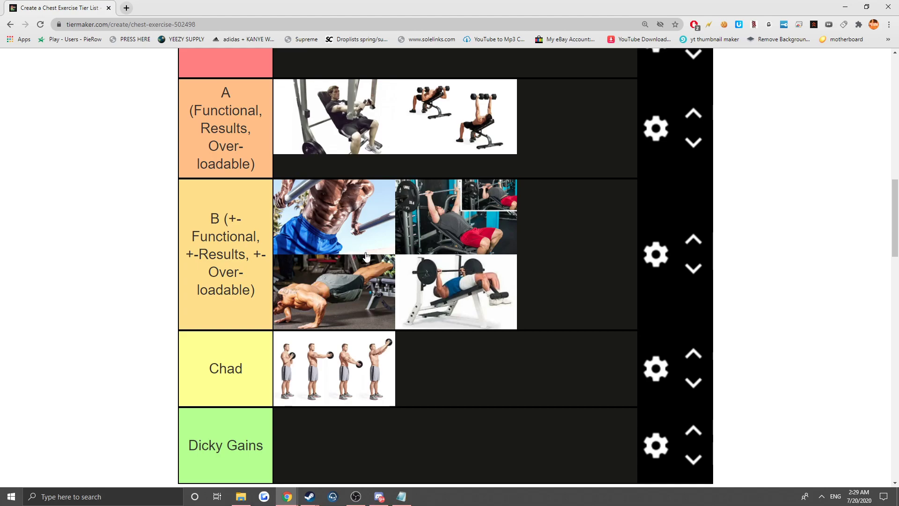
{"action": "scroll", "scroll_direction": "down", "scroll_amount": 3}
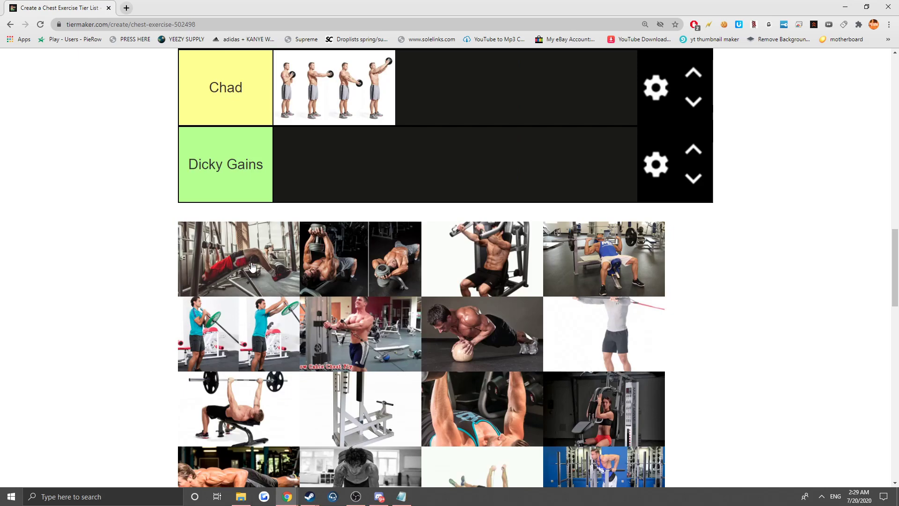
Put the dumbbell pullover in Dicky Gains and the seated machine press in A.
{"action": "scroll", "scroll_direction": "down", "scroll_amount": 3}
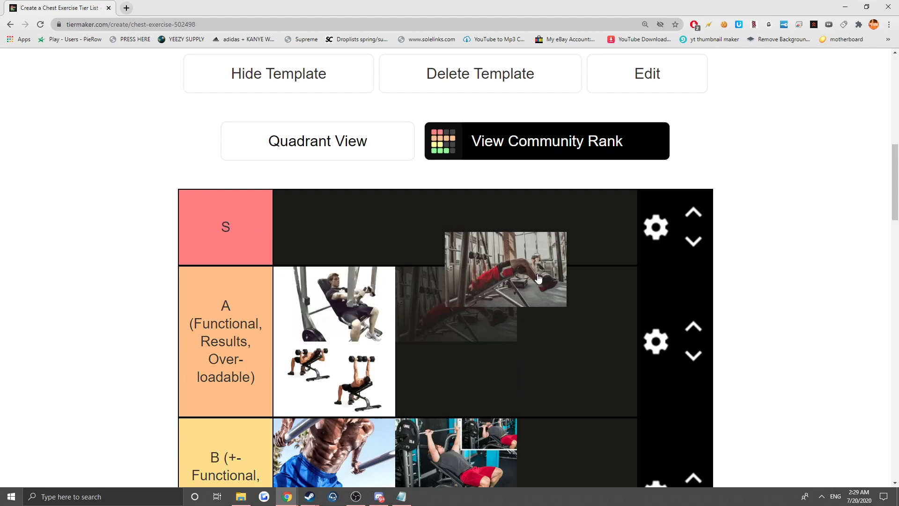
{"action": "scroll", "scroll_direction": "down", "scroll_amount": 3}
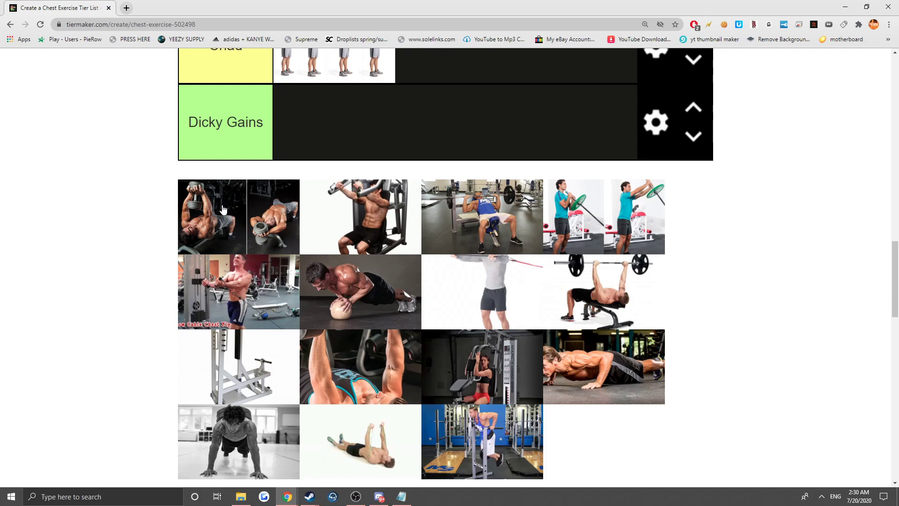
{"action": "mouse_move", "coordinate": [234, 212]}
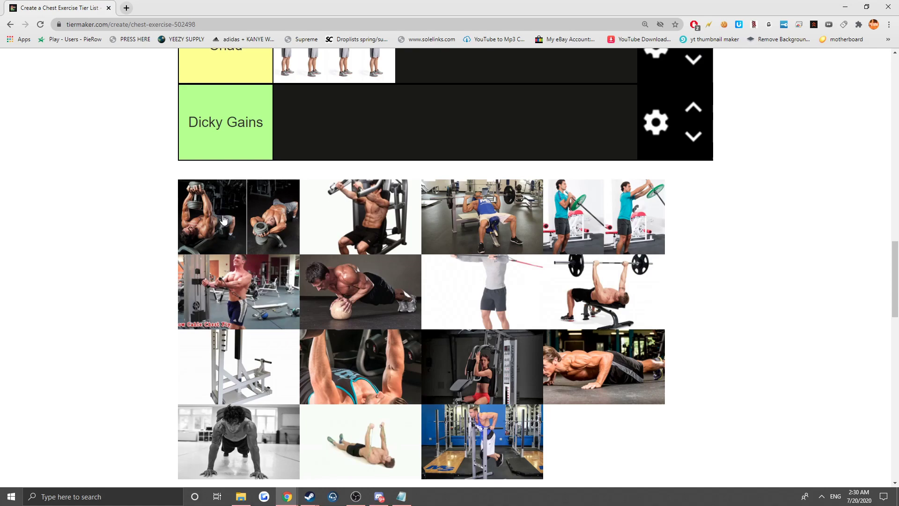
{"action": "mouse_move", "coordinate": [230, 225]}
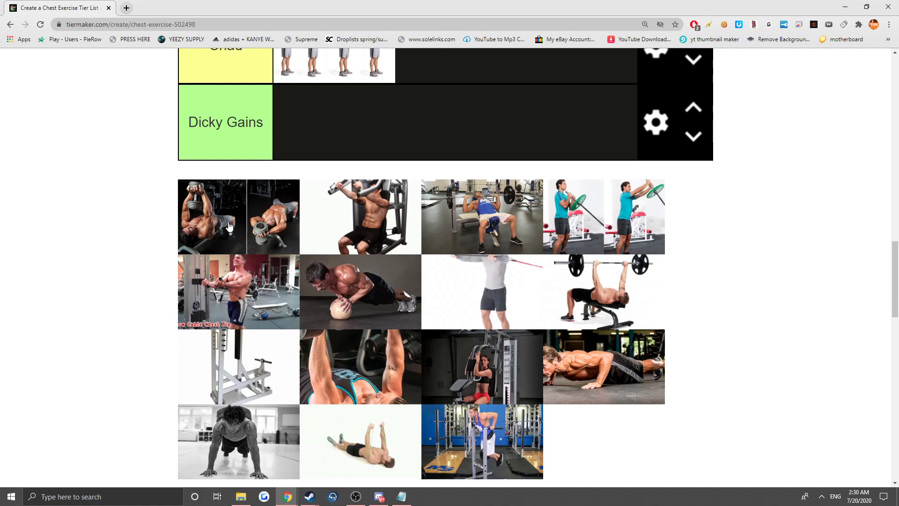
{"action": "mouse_move", "coordinate": [278, 223]}
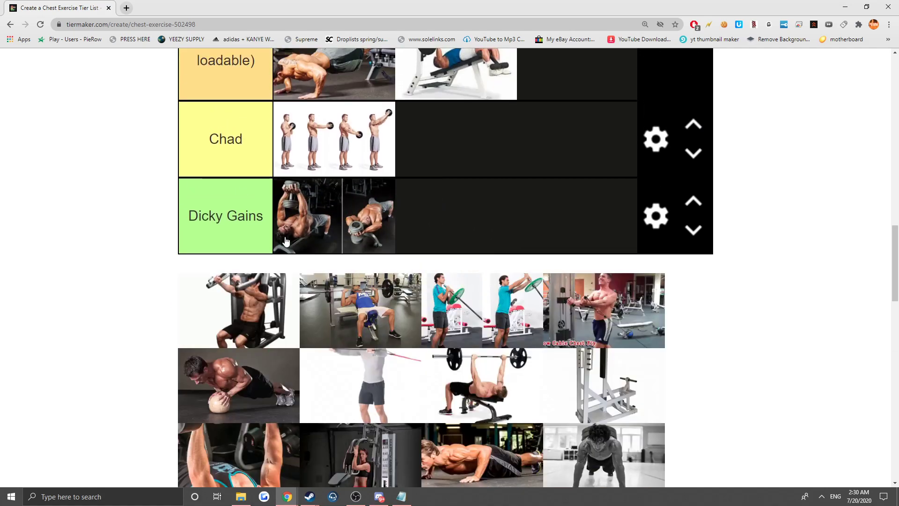
{"action": "mouse_move", "coordinate": [250, 303]}
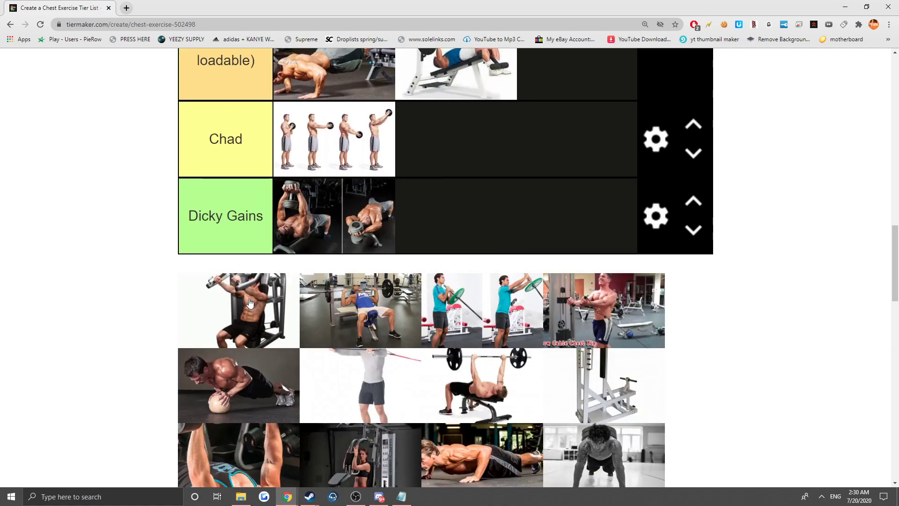
{"action": "mouse_move", "coordinate": [239, 311]}
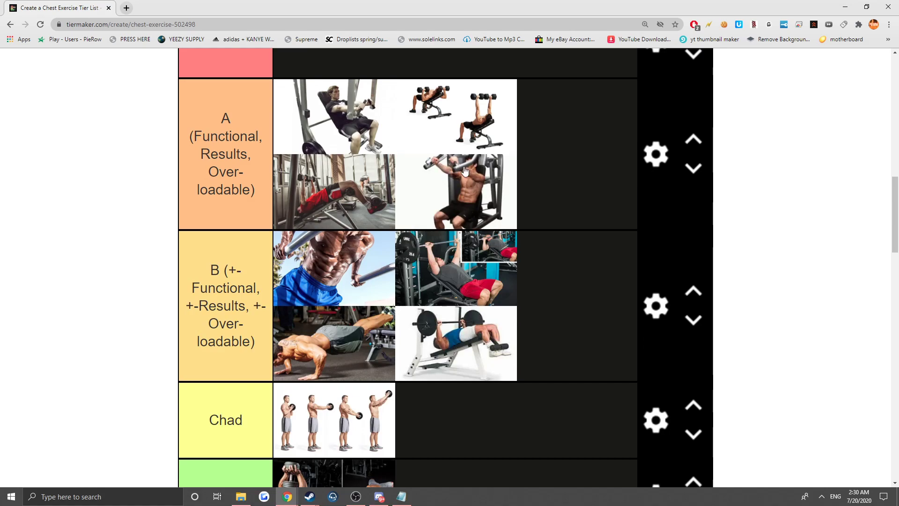
{"action": "mouse_move", "coordinate": [367, 198]}
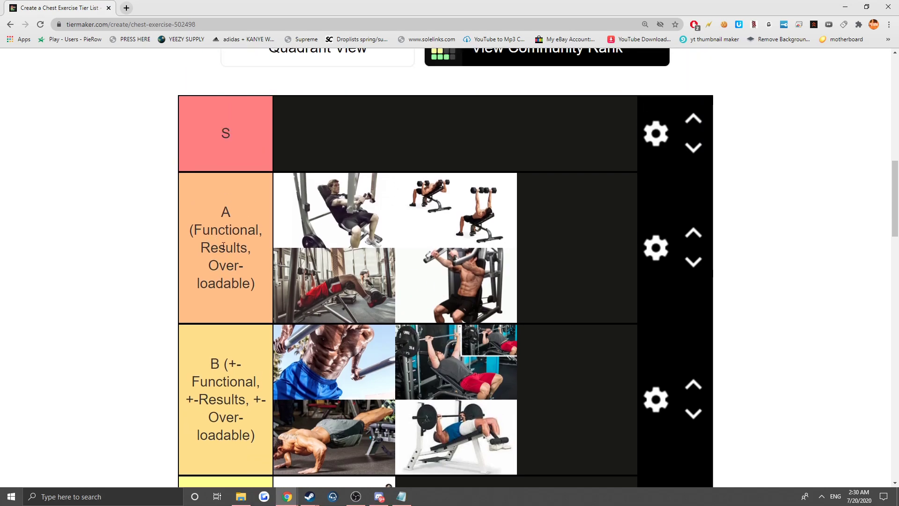
{"action": "scroll", "scroll_direction": "down", "scroll_amount": 3}
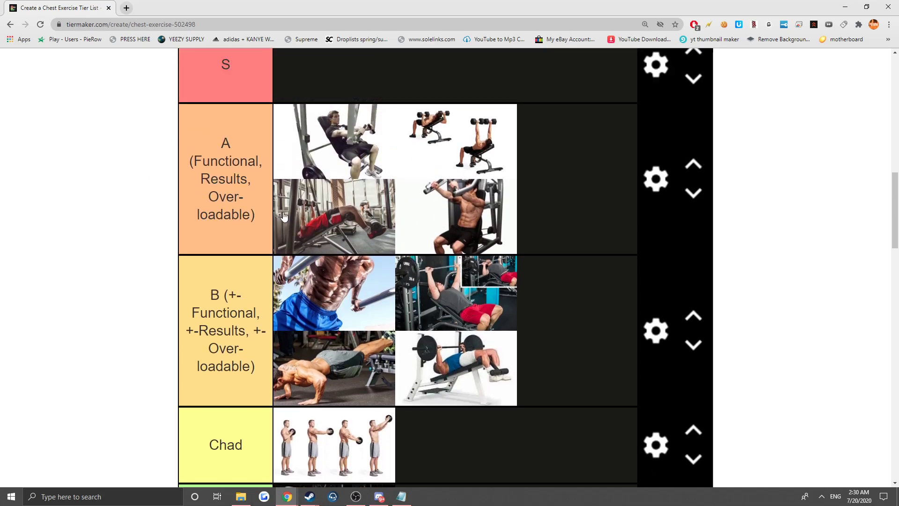
Rank the barbell bench press in B, cable chest fly in S, and landmine press in Chad.
{"action": "scroll", "scroll_direction": "down", "scroll_amount": 3}
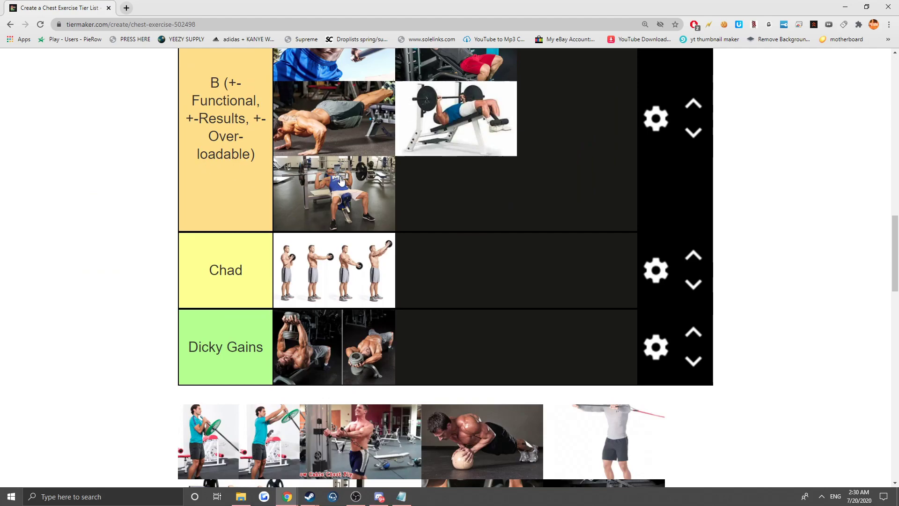
{"action": "mouse_move", "coordinate": [347, 168]}
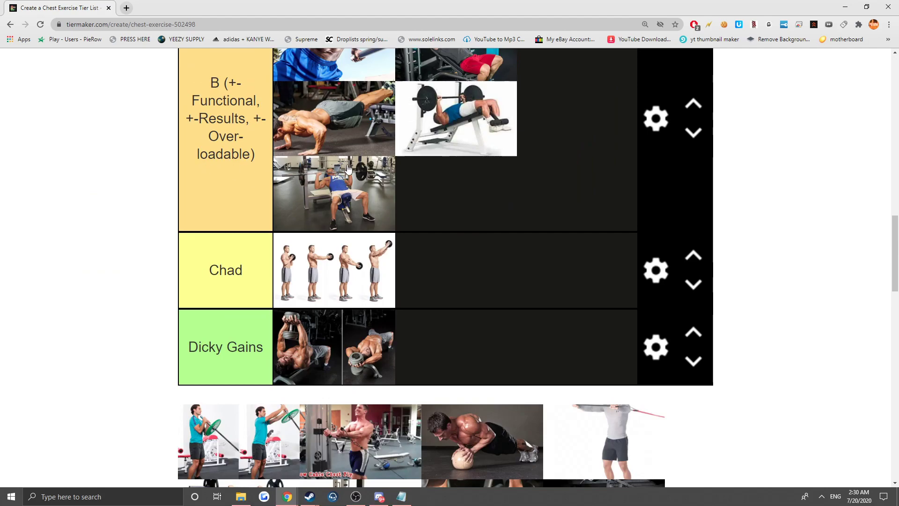
{"action": "mouse_move", "coordinate": [357, 190]}
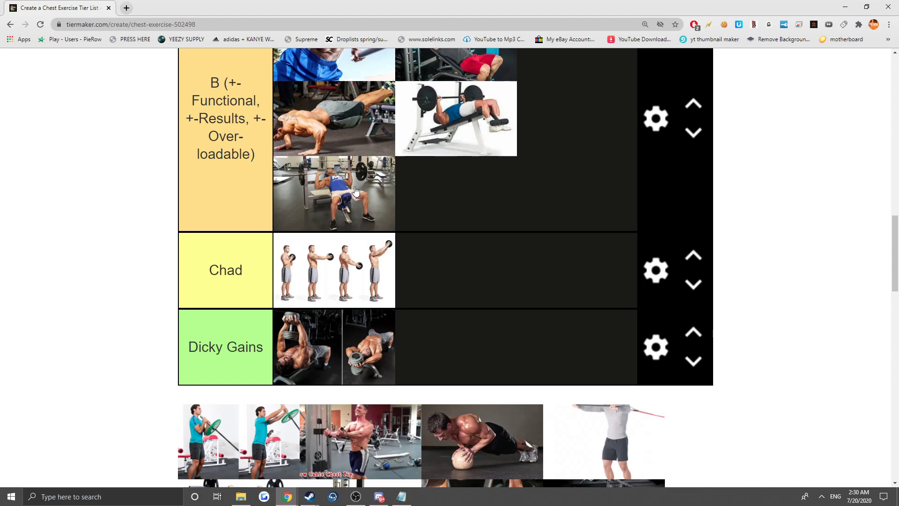
{"action": "mouse_move", "coordinate": [286, 175]}
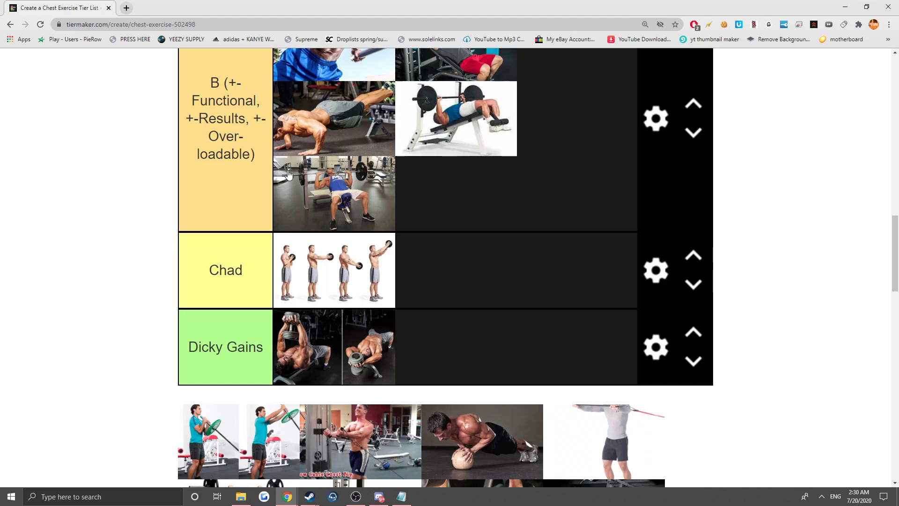
{"action": "mouse_move", "coordinate": [389, 198]}
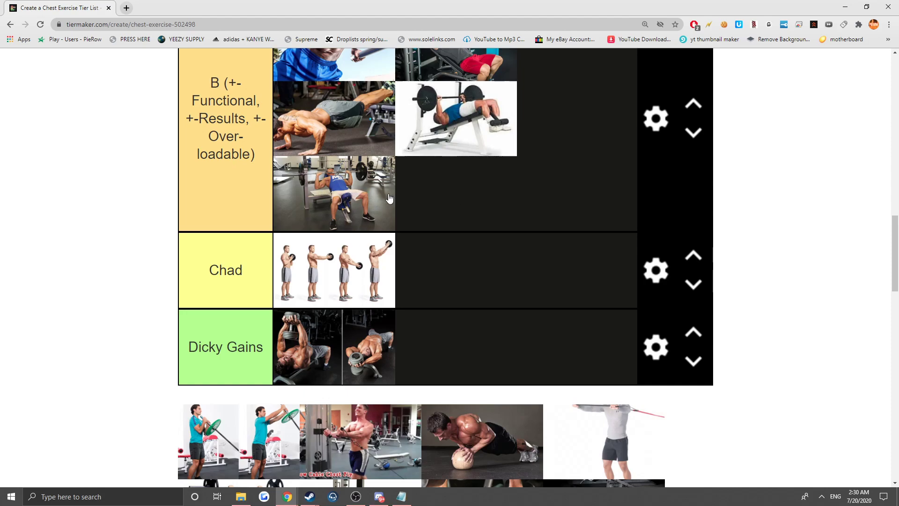
{"action": "mouse_move", "coordinate": [379, 184]}
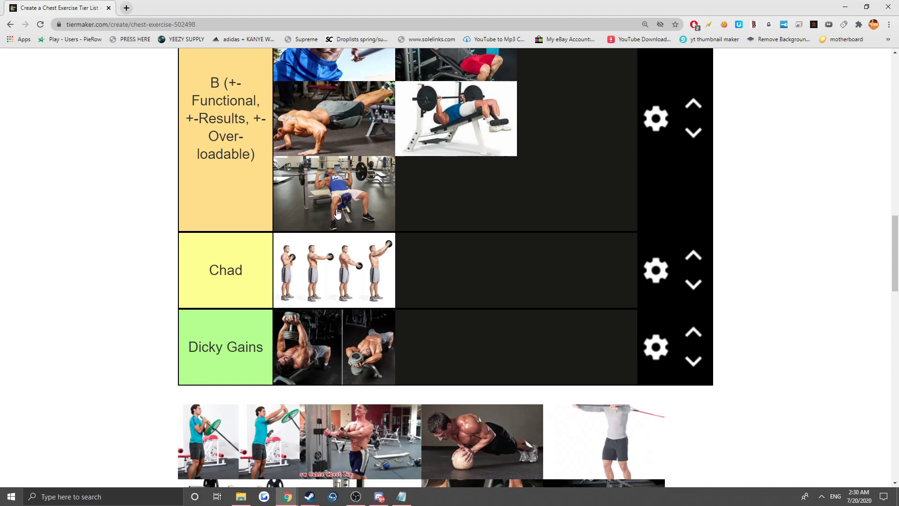
{"action": "mouse_move", "coordinate": [352, 195]}
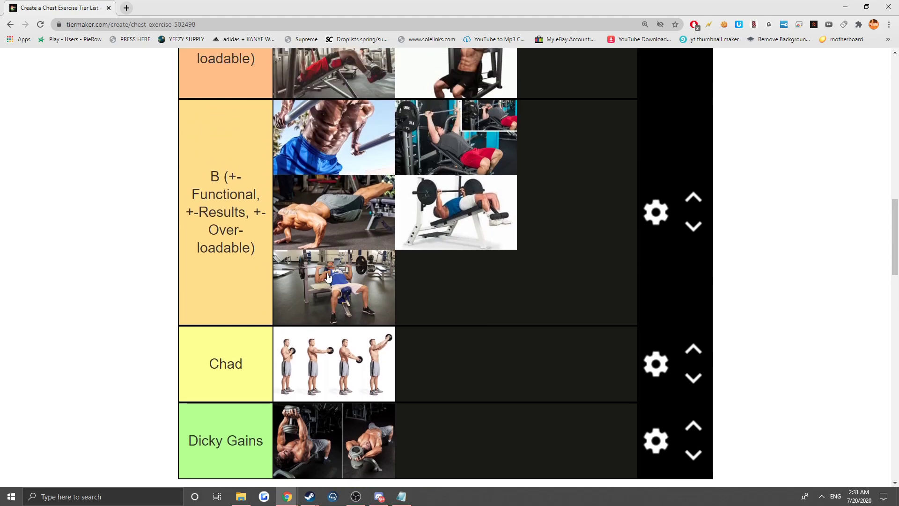
{"action": "scroll", "scroll_direction": "down", "scroll_amount": 3}
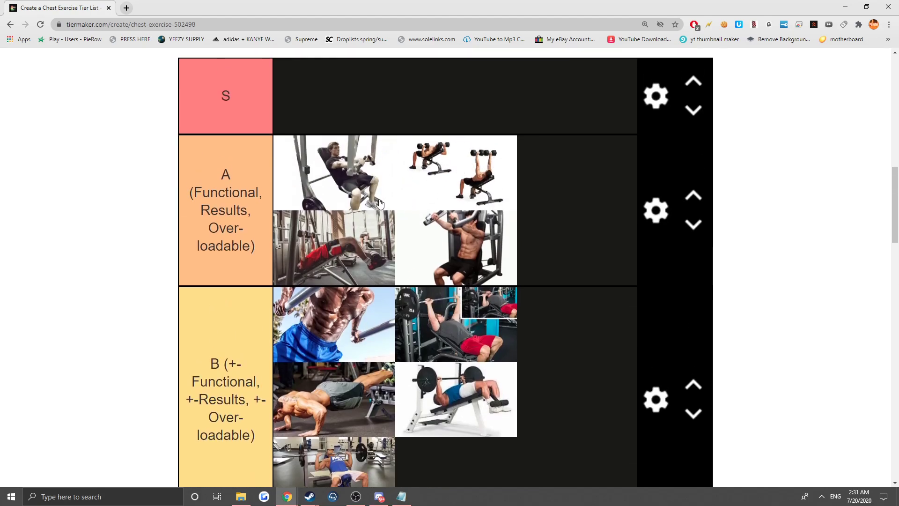
{"action": "scroll", "scroll_direction": "down", "scroll_amount": 3}
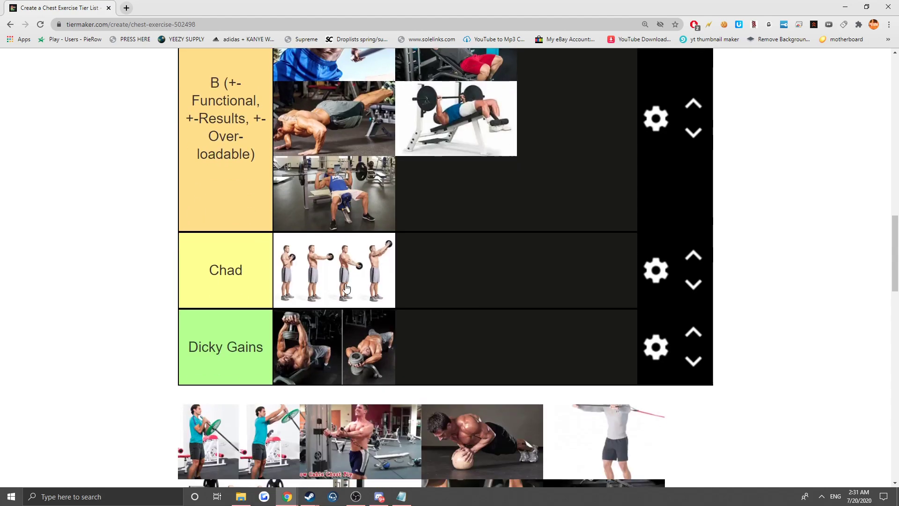
{"action": "scroll", "scroll_direction": "down", "scroll_amount": 3}
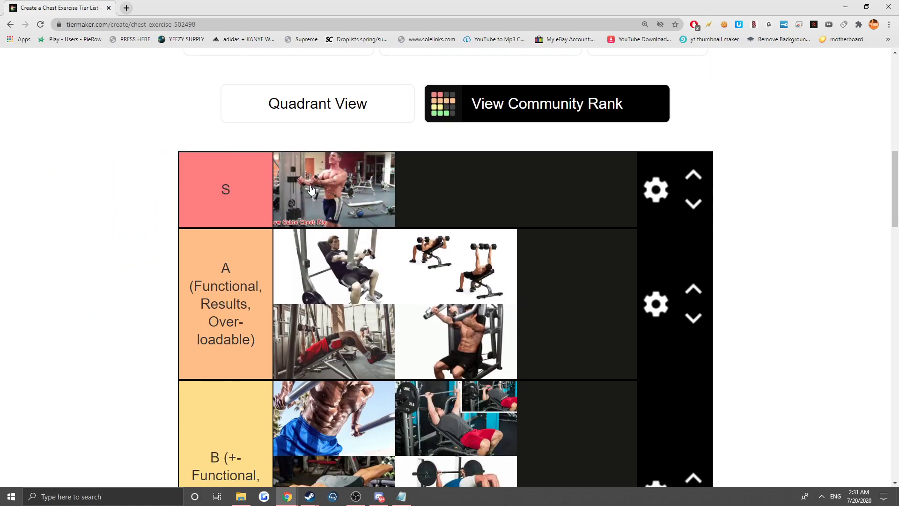
{"action": "mouse_move", "coordinate": [308, 197]}
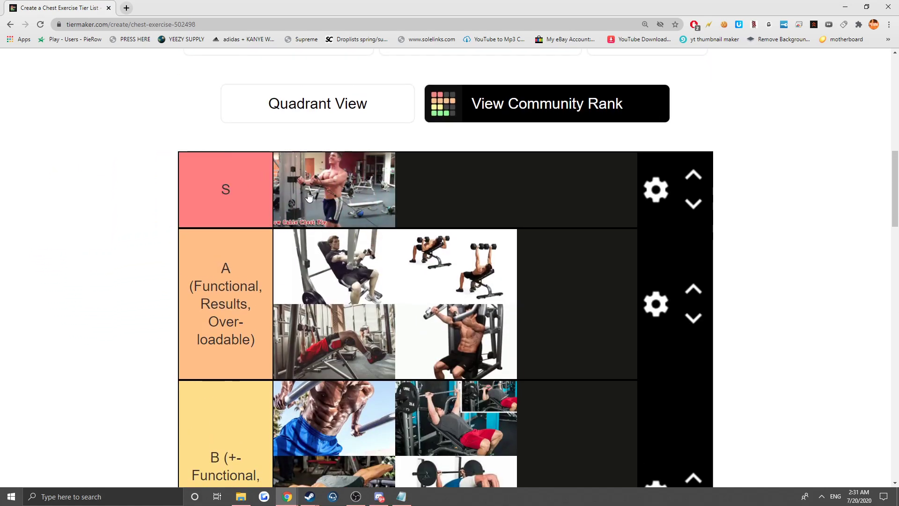
{"action": "mouse_move", "coordinate": [388, 175]}
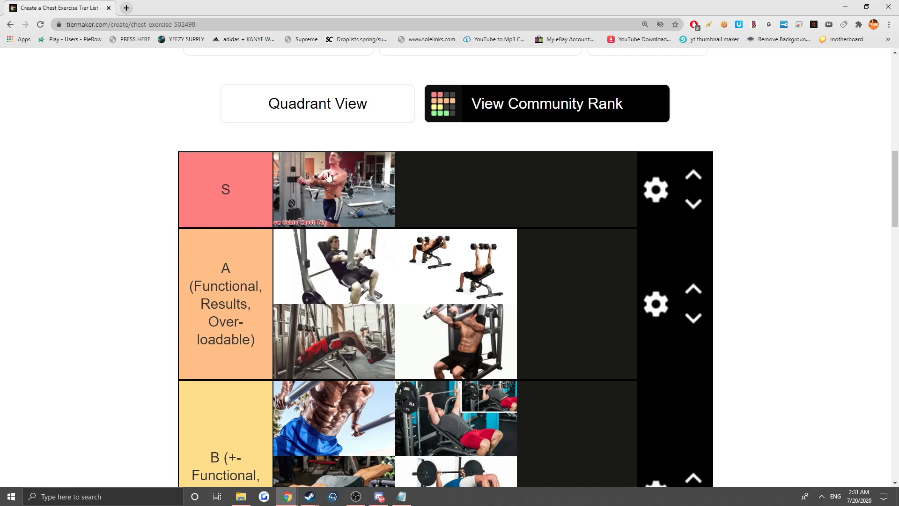
{"action": "scroll", "scroll_direction": "down", "scroll_amount": 3}
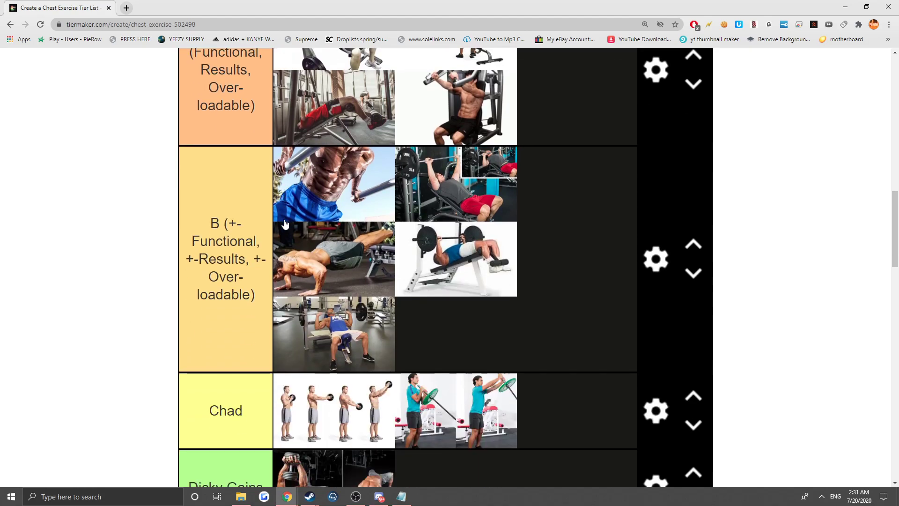
Move the medicine-ball push-up photo into the B tier.
{"action": "scroll", "scroll_direction": "down", "scroll_amount": 3}
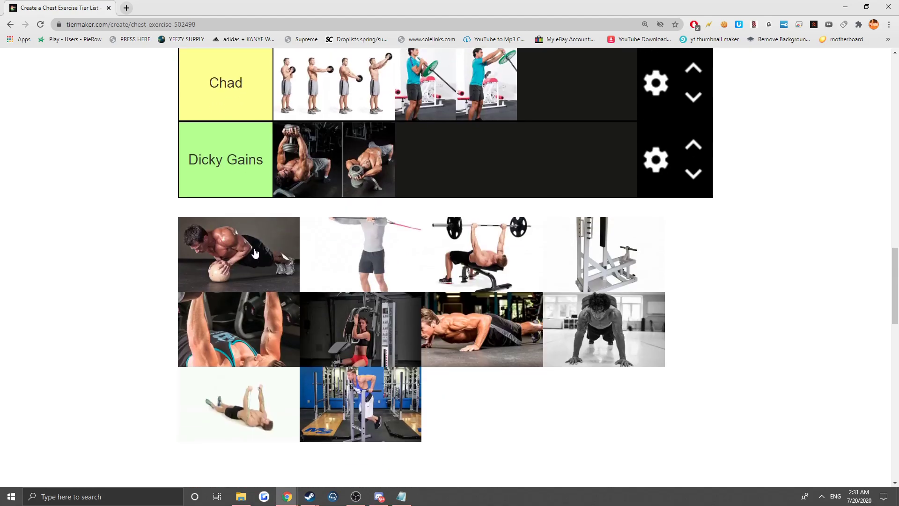
{"action": "mouse_move", "coordinate": [230, 243]}
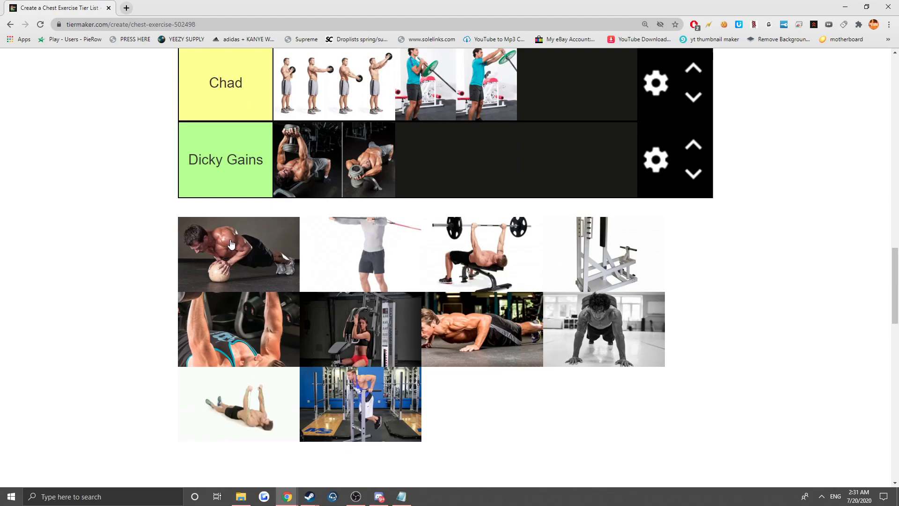
{"action": "mouse_move", "coordinate": [224, 245]}
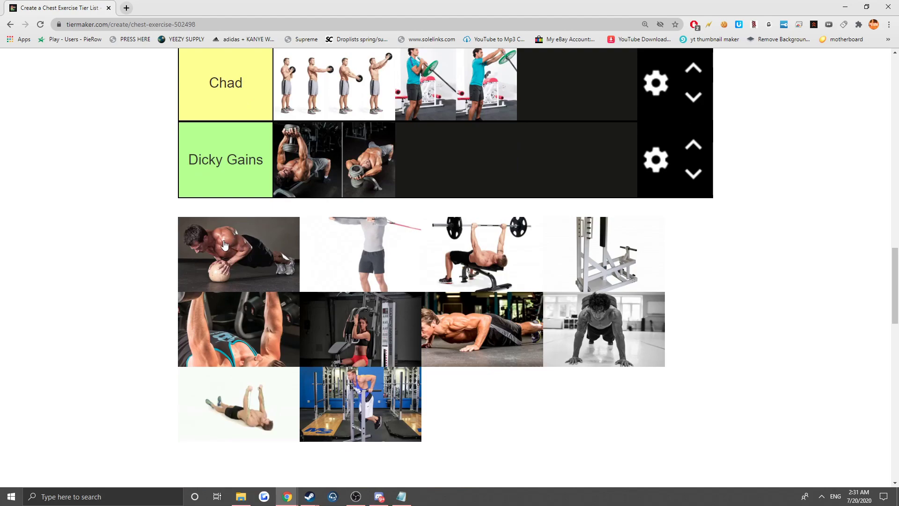
{"action": "mouse_move", "coordinate": [272, 264]}
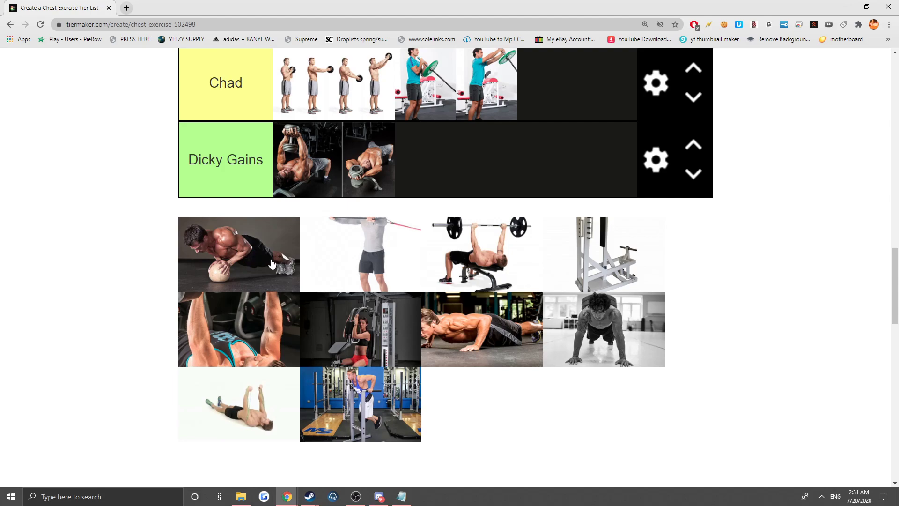
{"action": "mouse_move", "coordinate": [254, 263]}
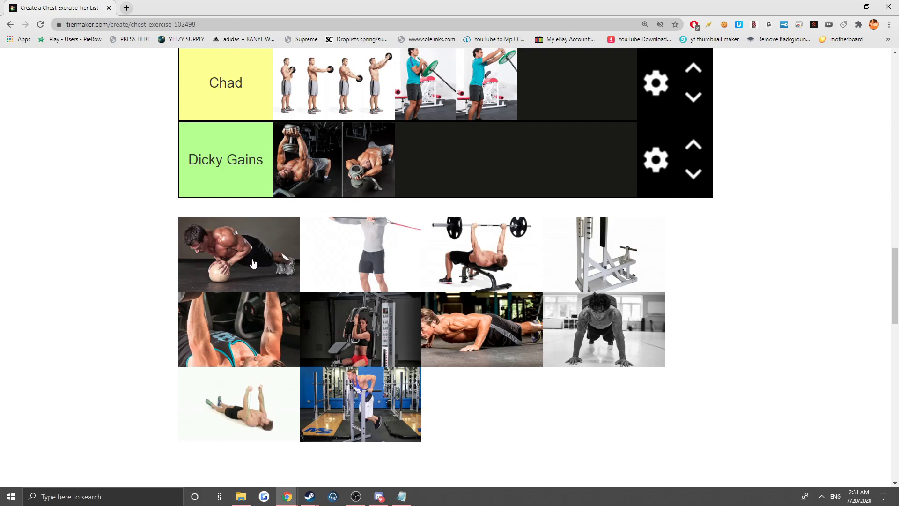
{"action": "left_click_drag", "start_coordinate": [237, 255], "coordinate": [112, 220]}
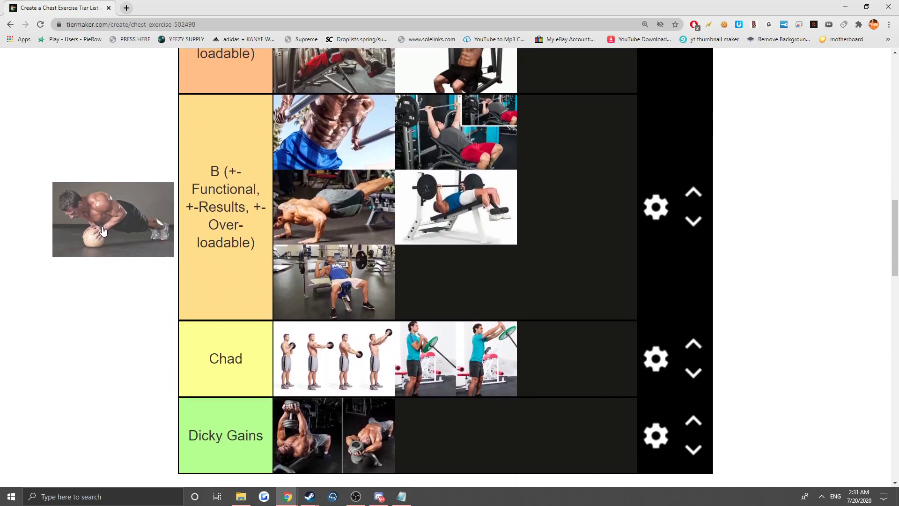
{"action": "left_click_drag", "start_coordinate": [113, 219], "coordinate": [524, 322]}
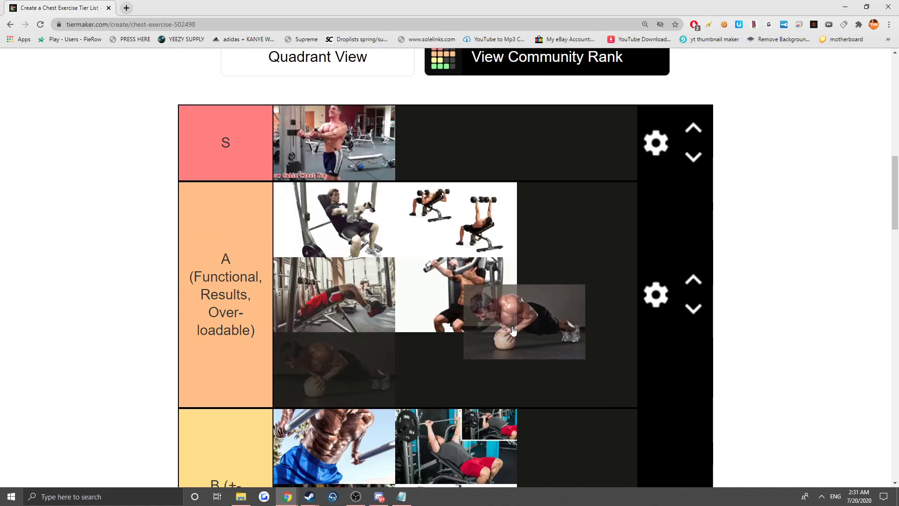
Scroll down and drop the barbell bench press photo into Chad.
{"action": "scroll", "scroll_direction": "down", "scroll_amount": 3}
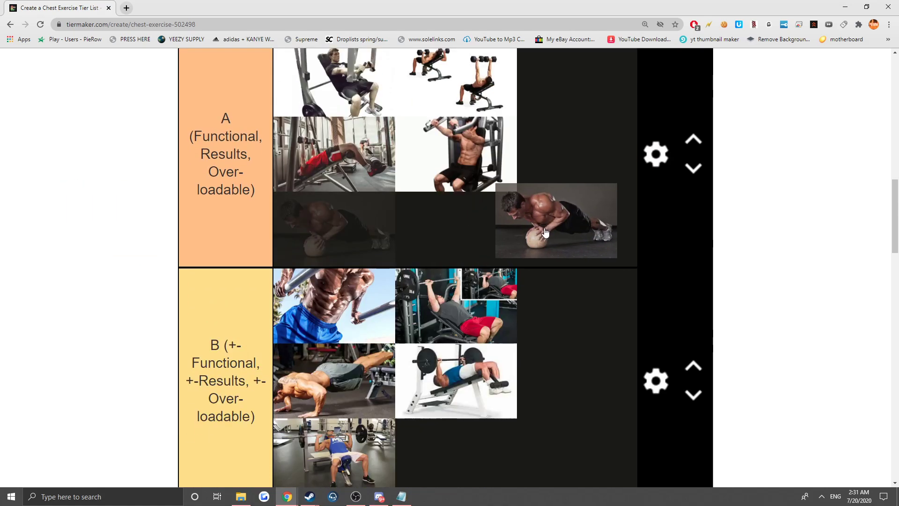
{"action": "scroll", "scroll_direction": "down", "scroll_amount": 3}
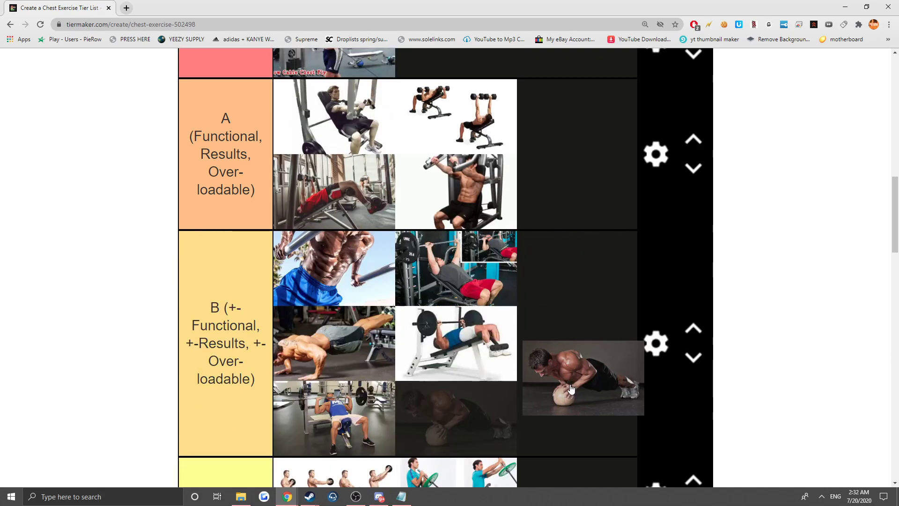
{"action": "scroll", "scroll_direction": "down", "scroll_amount": 3}
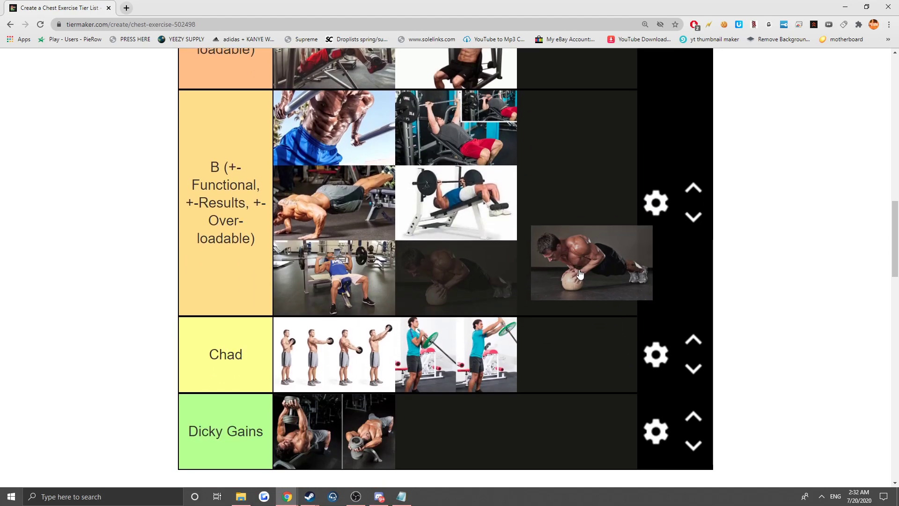
{"action": "scroll", "scroll_direction": "down", "scroll_amount": 3}
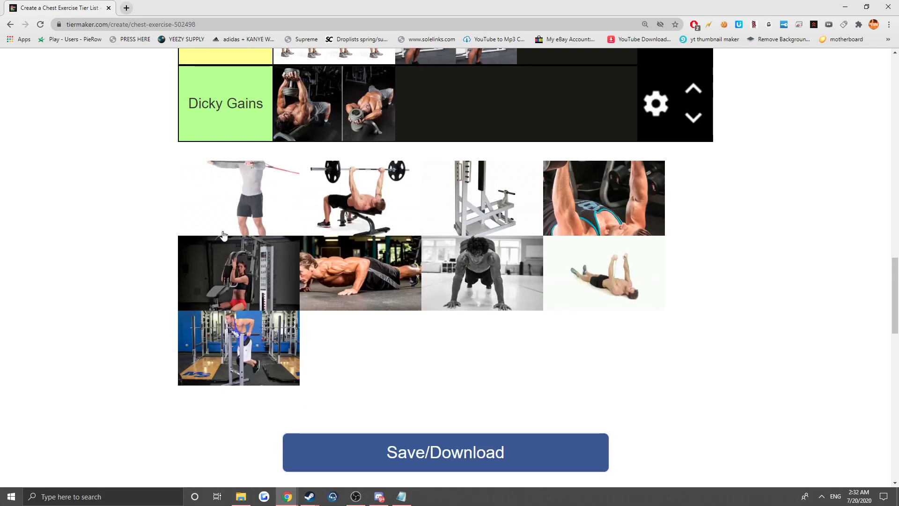
{"action": "mouse_move", "coordinate": [153, 200]}
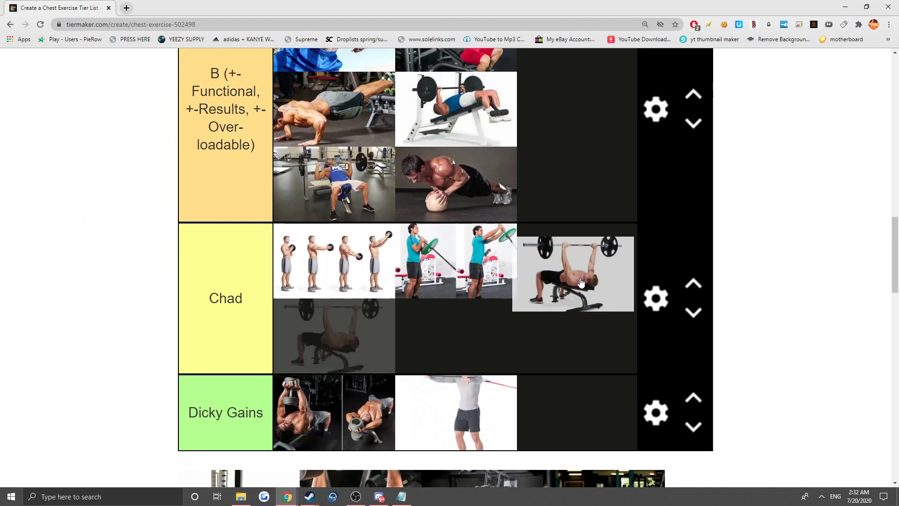
{"action": "left_click_drag", "start_coordinate": [573, 272], "coordinate": [333, 332]}
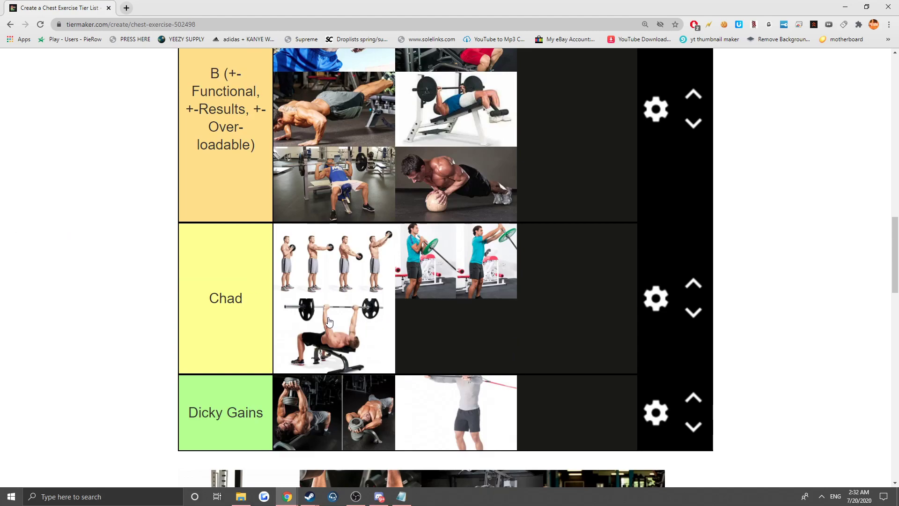
Add the flat barbell bench press to Chad and review the S and A tiers.
{"action": "scroll", "scroll_direction": "down", "scroll_amount": 3}
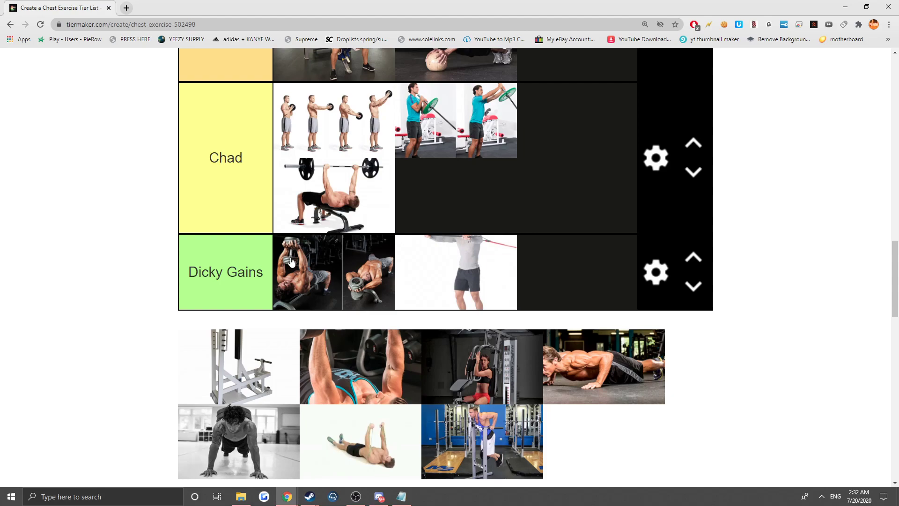
{"action": "scroll", "scroll_direction": "down", "scroll_amount": 3}
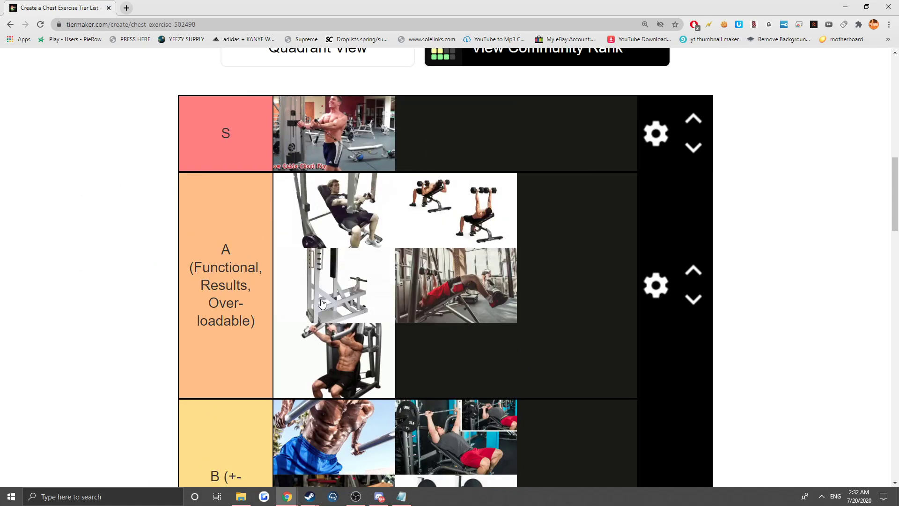
{"action": "mouse_move", "coordinate": [334, 272]}
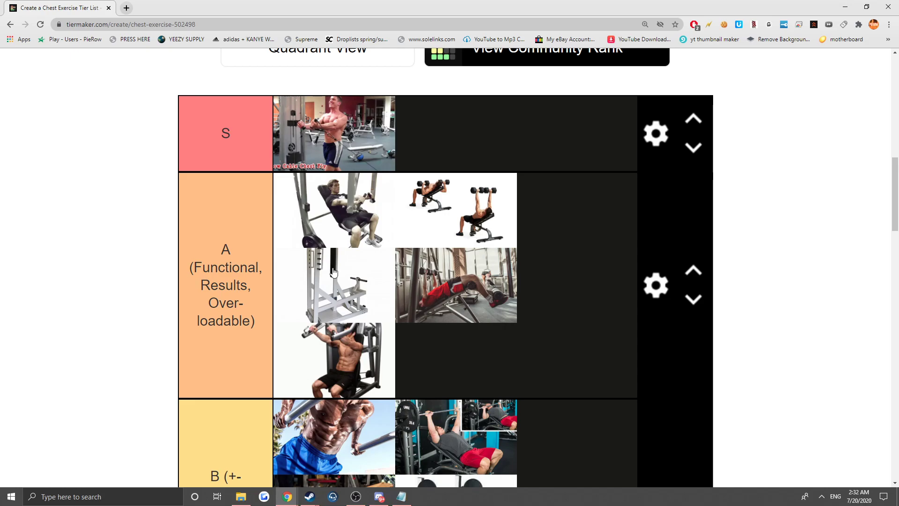
{"action": "scroll", "scroll_direction": "down", "scroll_amount": 3}
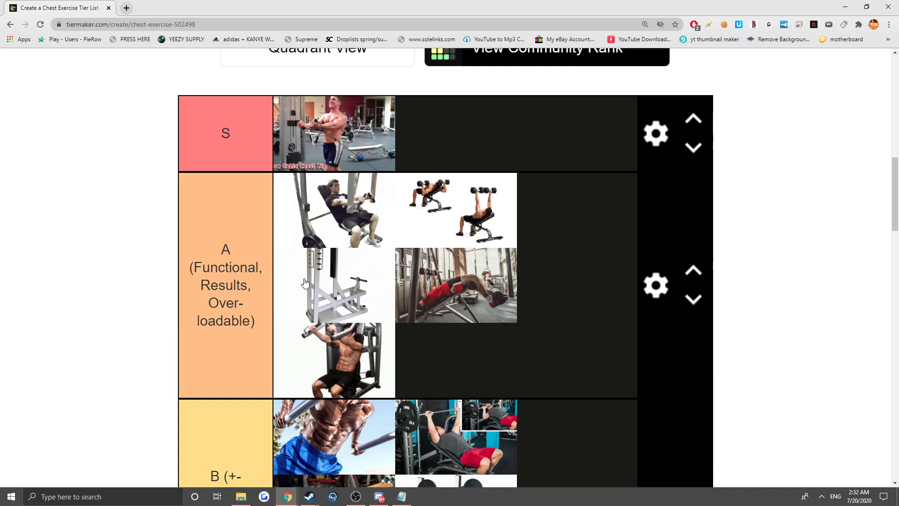
{"action": "mouse_move", "coordinate": [339, 297]}
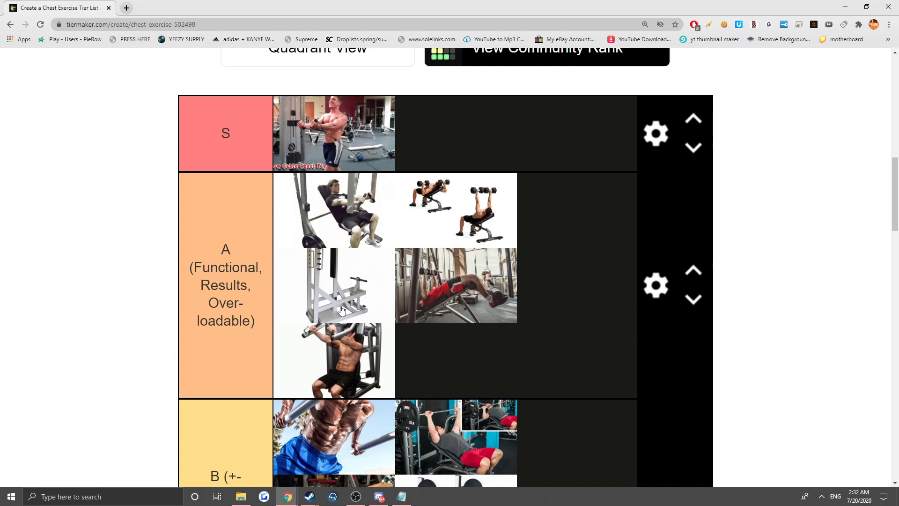
Rank the dumbbell press close-up in S and the woman-on-machine photo in A.
{"action": "scroll", "scroll_direction": "down", "scroll_amount": 3}
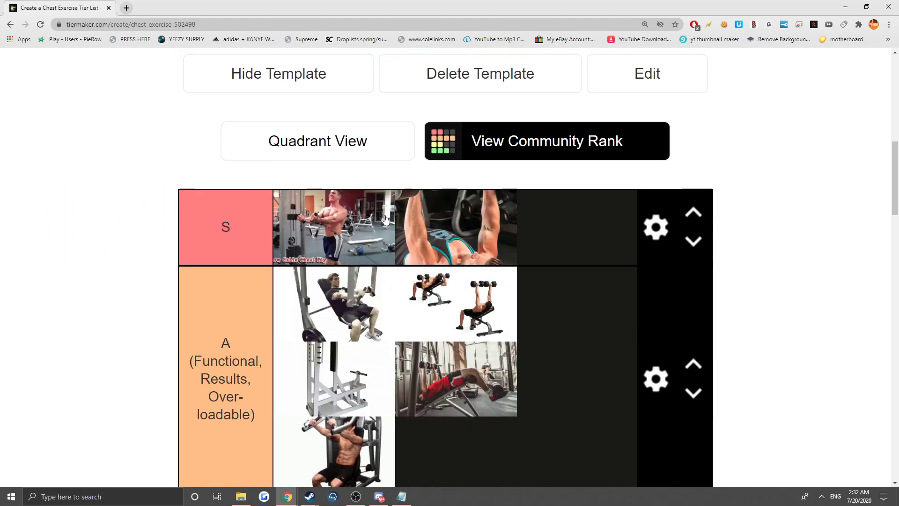
{"action": "mouse_move", "coordinate": [442, 246]}
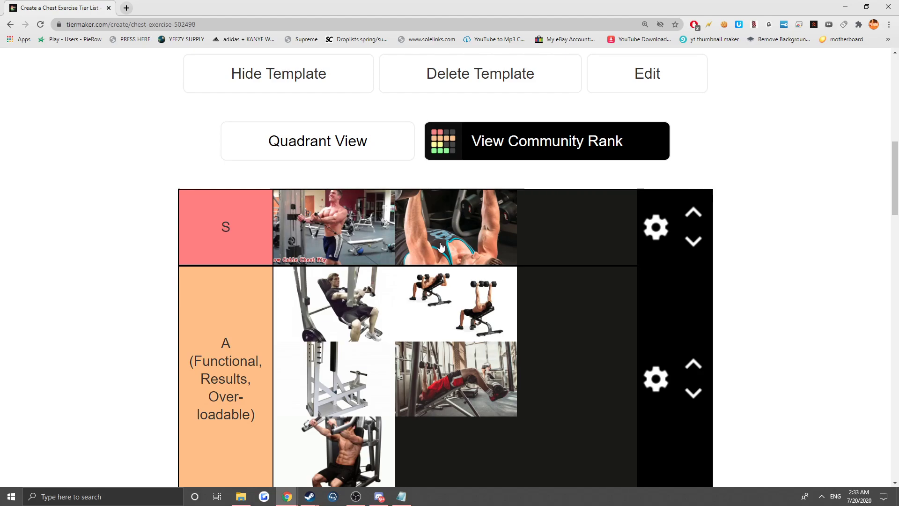
{"action": "mouse_move", "coordinate": [422, 248]}
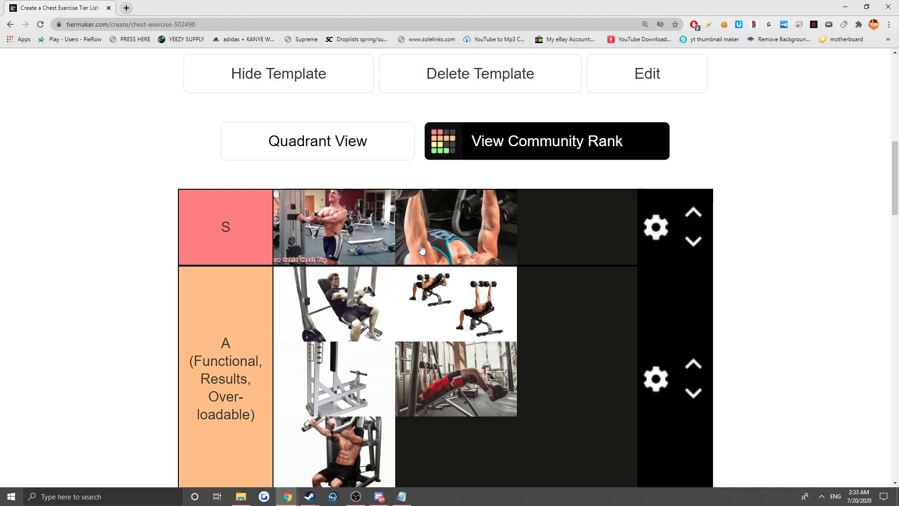
{"action": "mouse_move", "coordinate": [421, 271]}
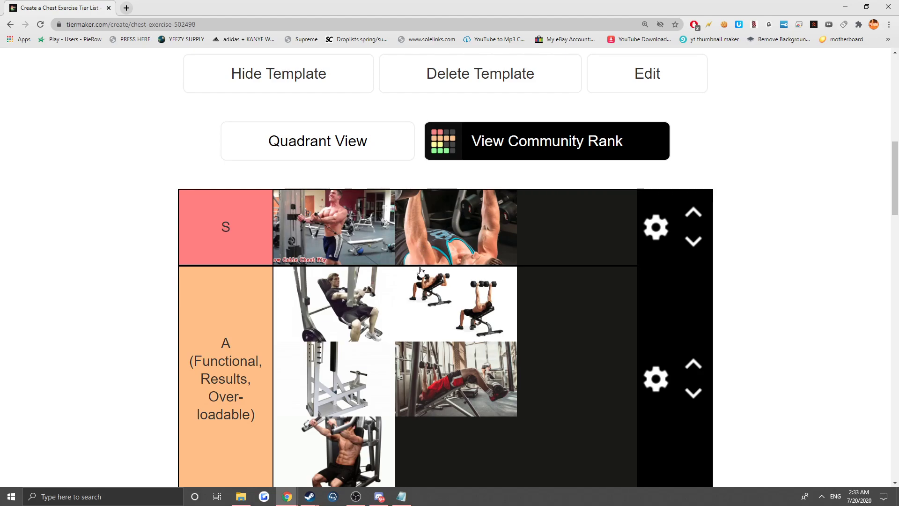
{"action": "scroll", "scroll_direction": "down", "scroll_amount": 3}
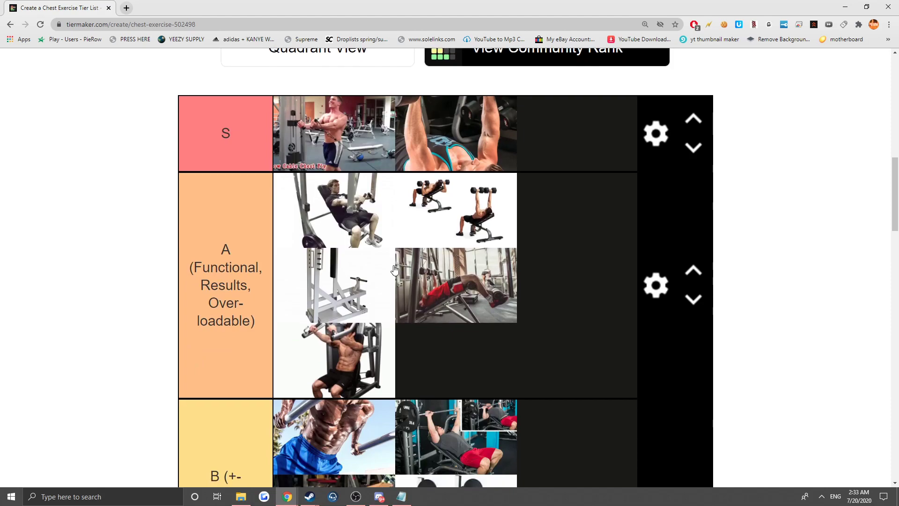
{"action": "scroll", "scroll_direction": "down", "scroll_amount": 3}
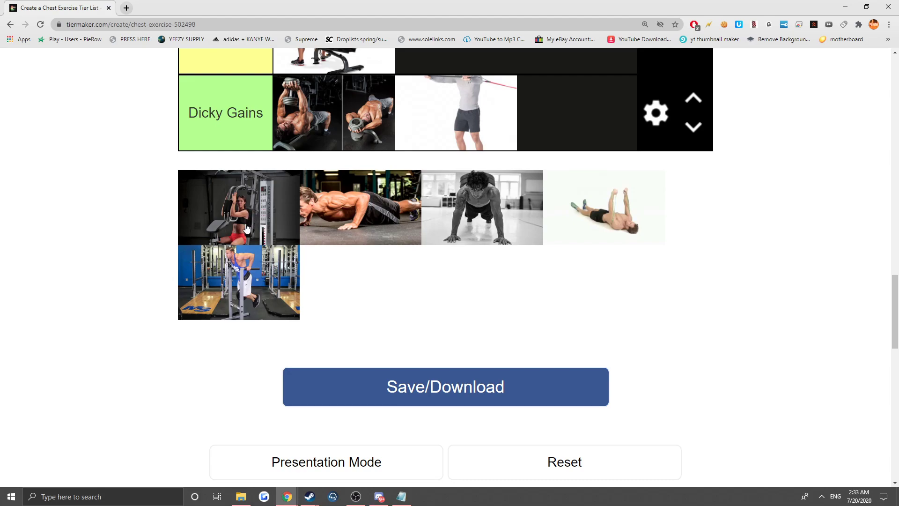
{"action": "mouse_move", "coordinate": [251, 223]}
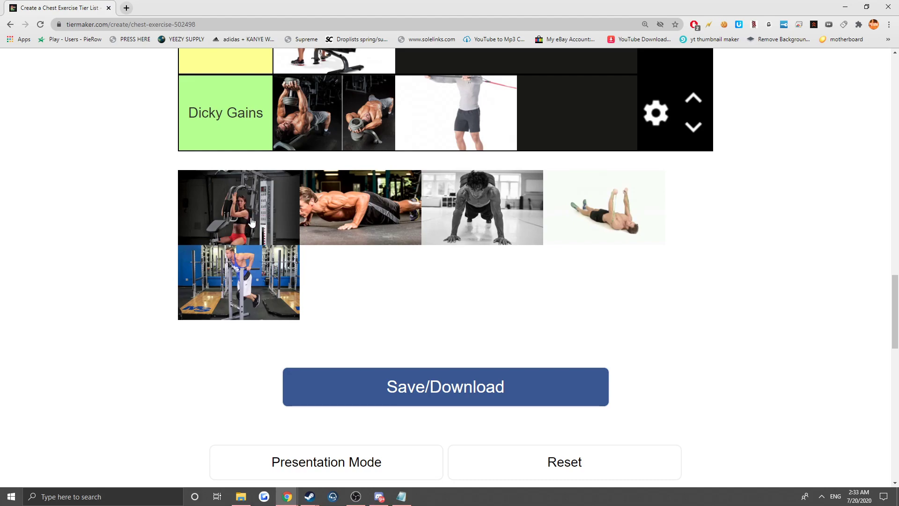
{"action": "mouse_move", "coordinate": [247, 217]}
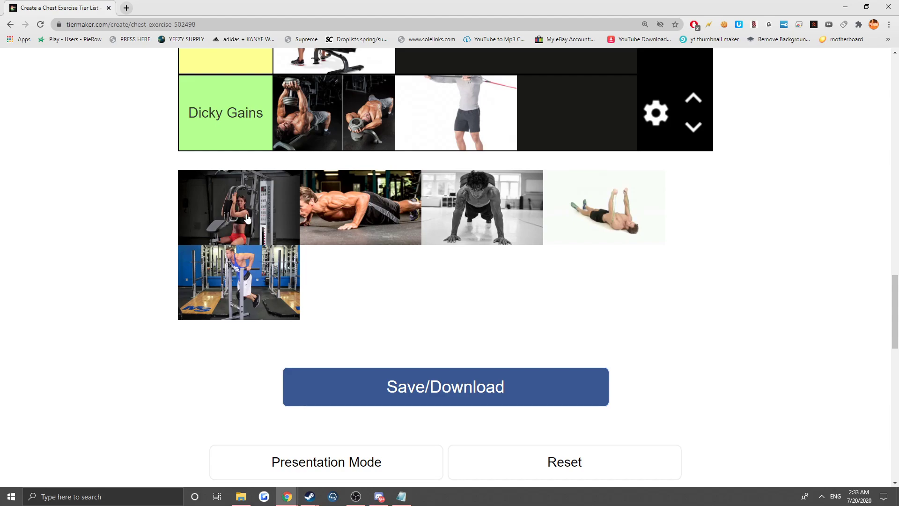
{"action": "mouse_move", "coordinate": [233, 216]}
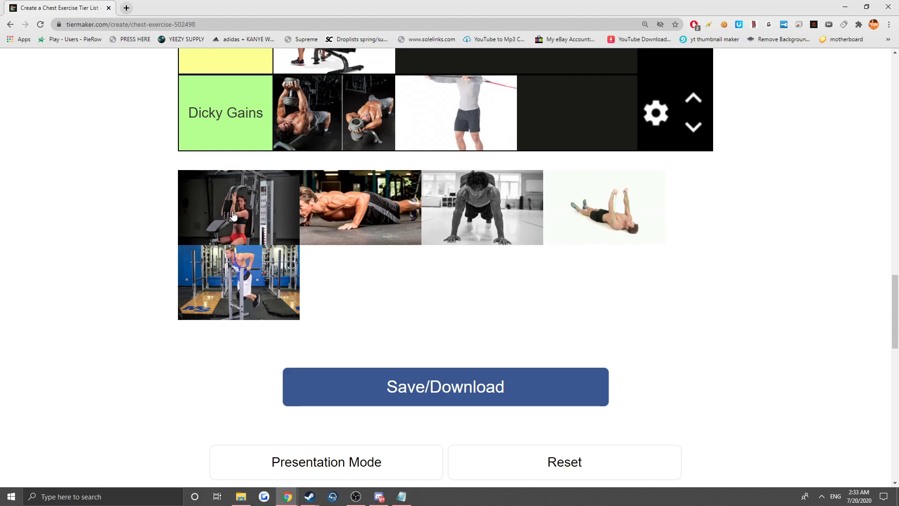
{"action": "mouse_move", "coordinate": [255, 227]}
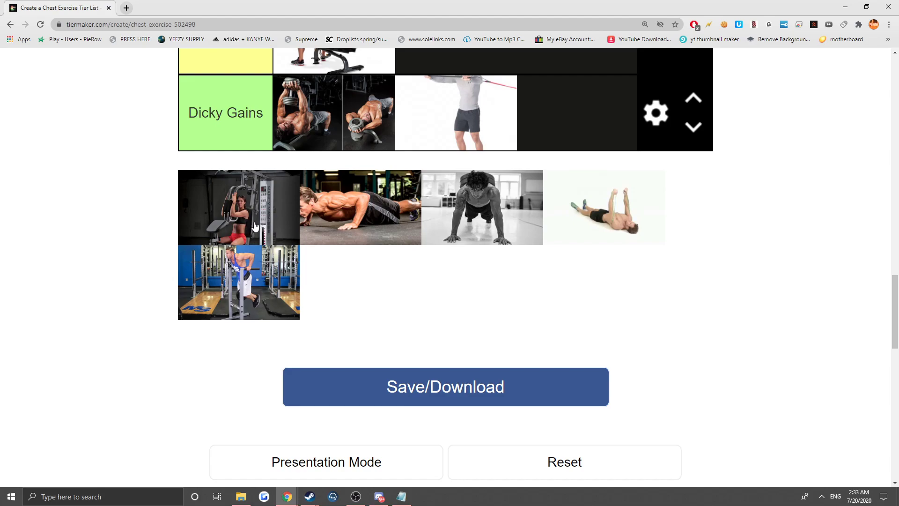
{"action": "mouse_move", "coordinate": [248, 210]}
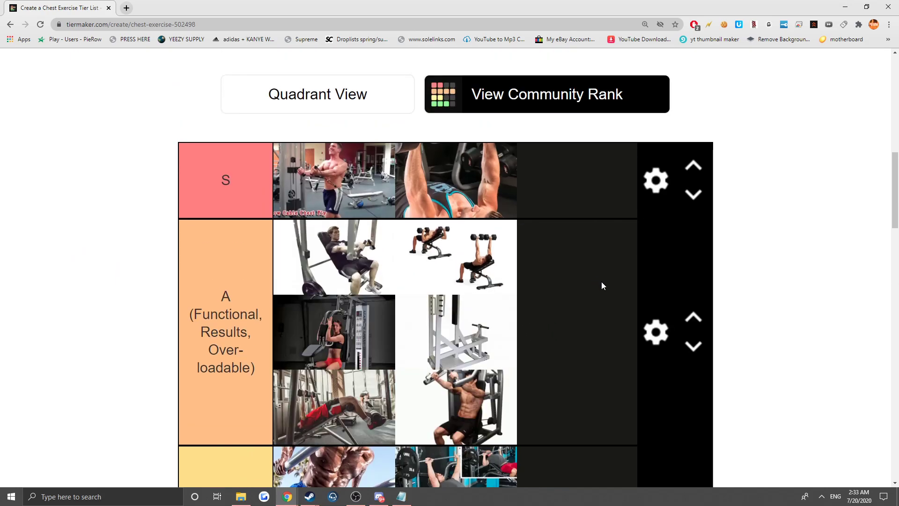
Place the gym-floor push-up in B and the black-and-white push-up in A.
{"action": "scroll", "scroll_direction": "down", "scroll_amount": 3}
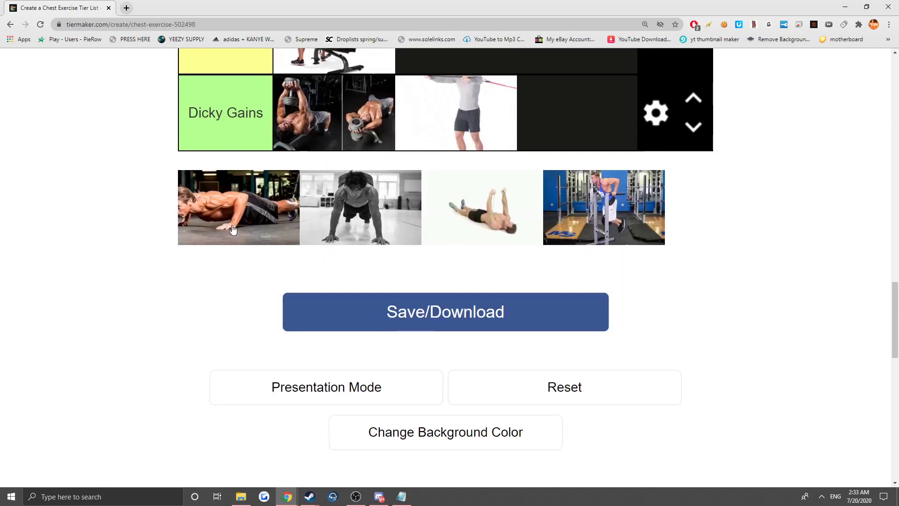
{"action": "mouse_move", "coordinate": [237, 224]}
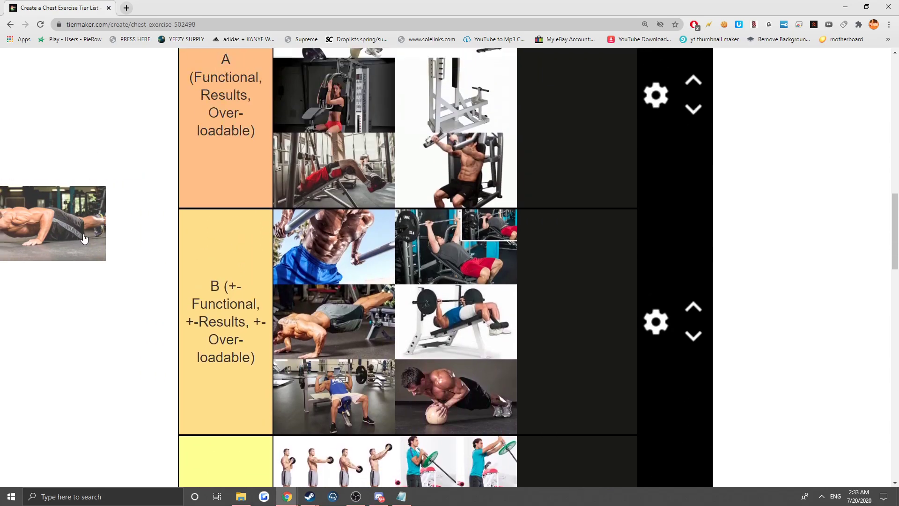
{"action": "left_click_drag", "start_coordinate": [52, 224], "coordinate": [205, 370]}
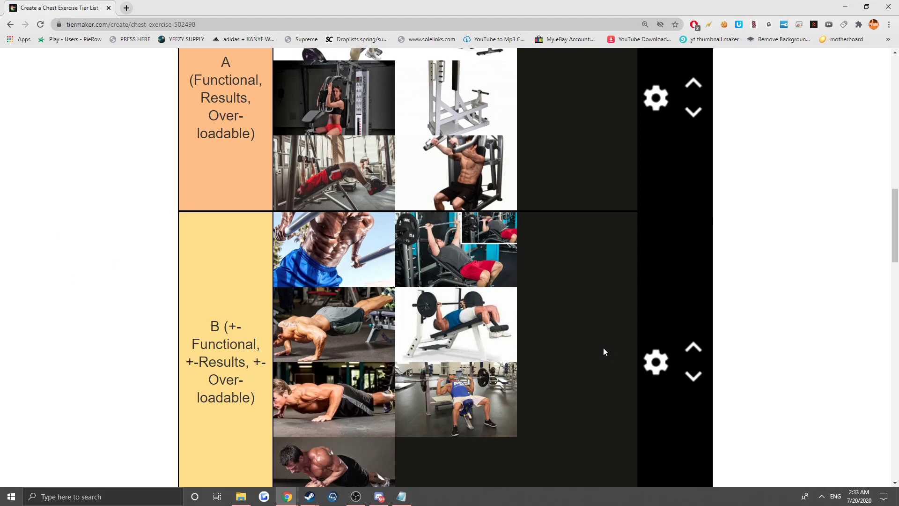
{"action": "scroll", "scroll_direction": "down", "scroll_amount": 3}
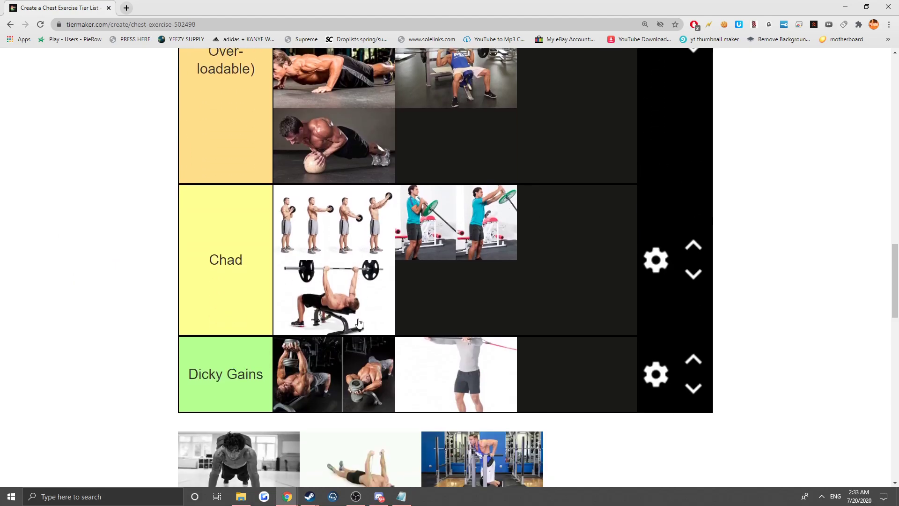
{"action": "scroll", "scroll_direction": "down", "scroll_amount": 3}
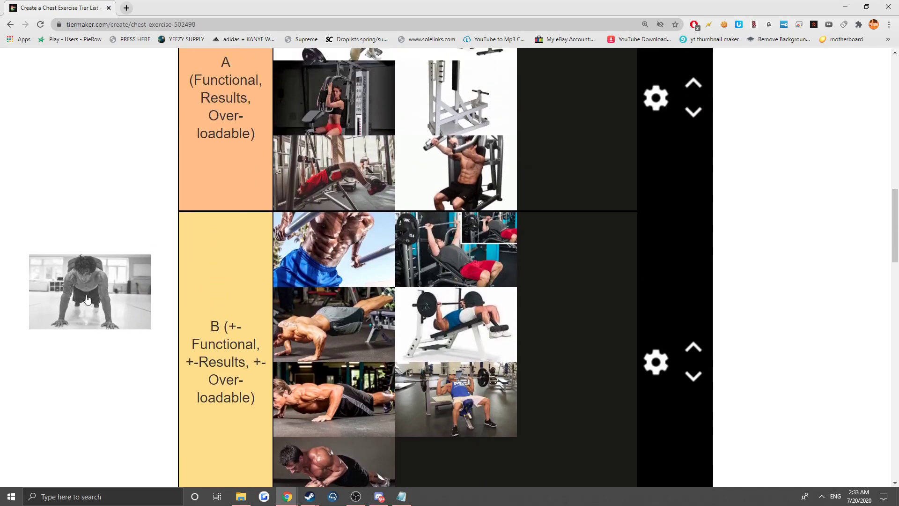
{"action": "left_click_drag", "start_coordinate": [89, 291], "coordinate": [575, 172]}
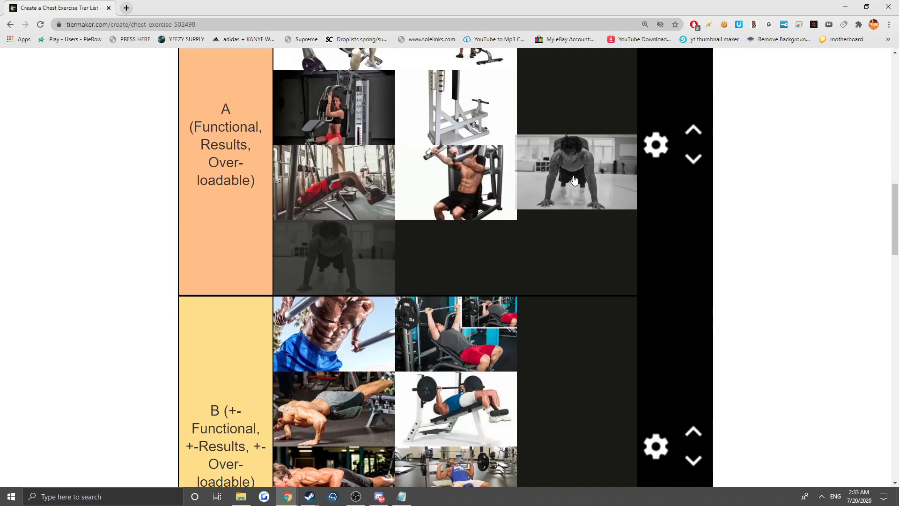
{"action": "scroll", "scroll_direction": "down", "scroll_amount": 3}
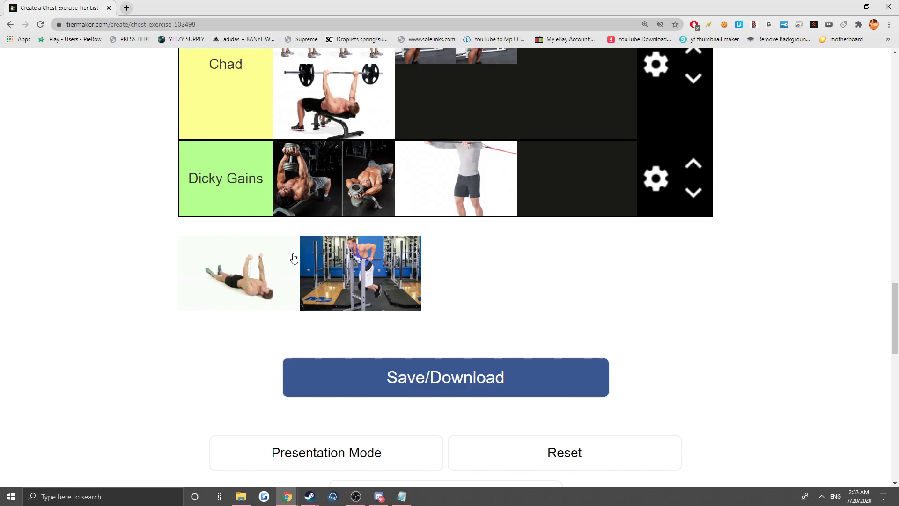
{"action": "mouse_move", "coordinate": [298, 248]}
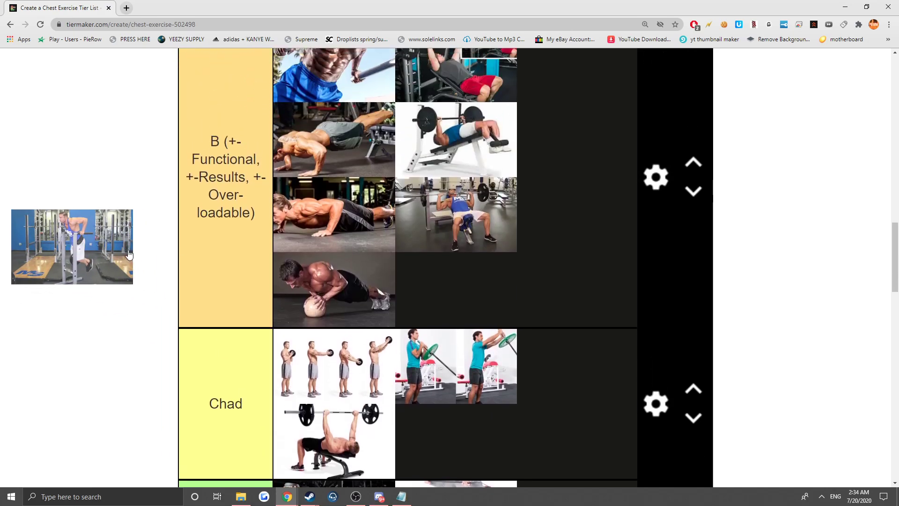
Drop the parallel-bar dip photo into A, then return to the page top.
{"action": "scroll", "scroll_direction": "down", "scroll_amount": 3}
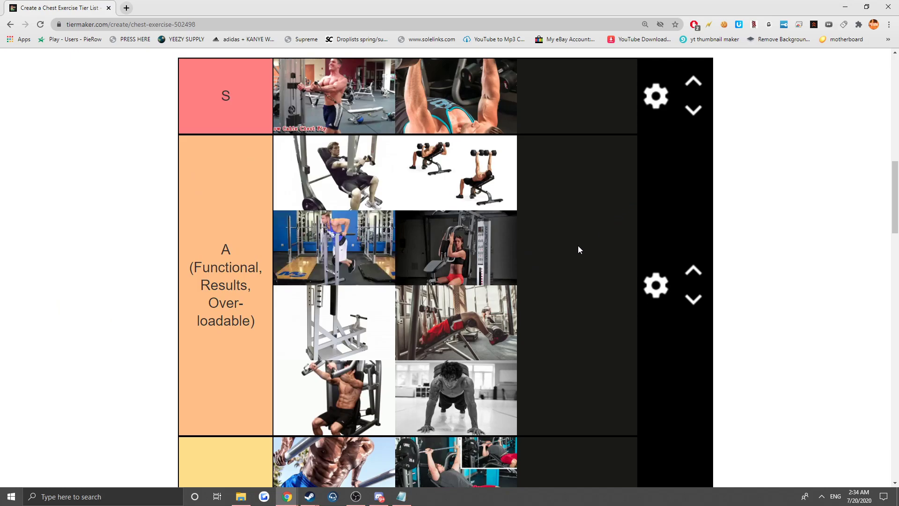
{"action": "scroll", "scroll_direction": "down", "scroll_amount": 3}
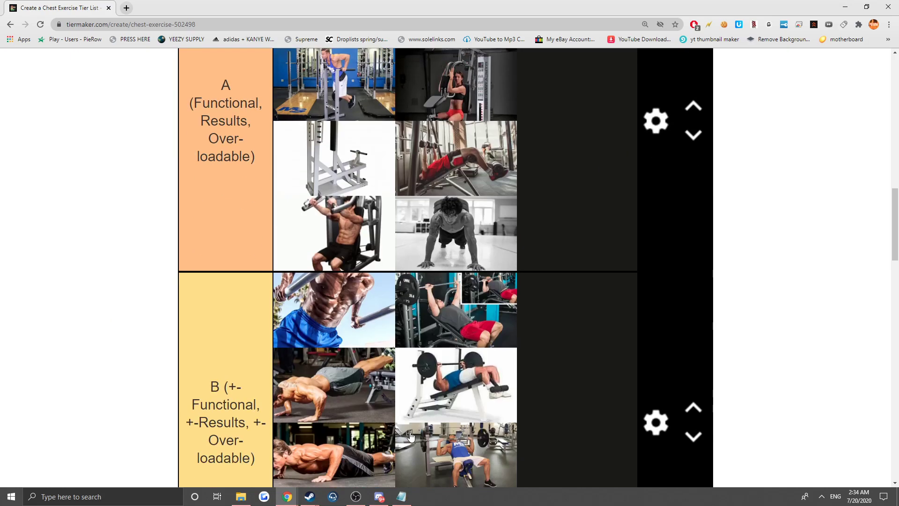
{"action": "scroll", "scroll_direction": "down", "scroll_amount": 3}
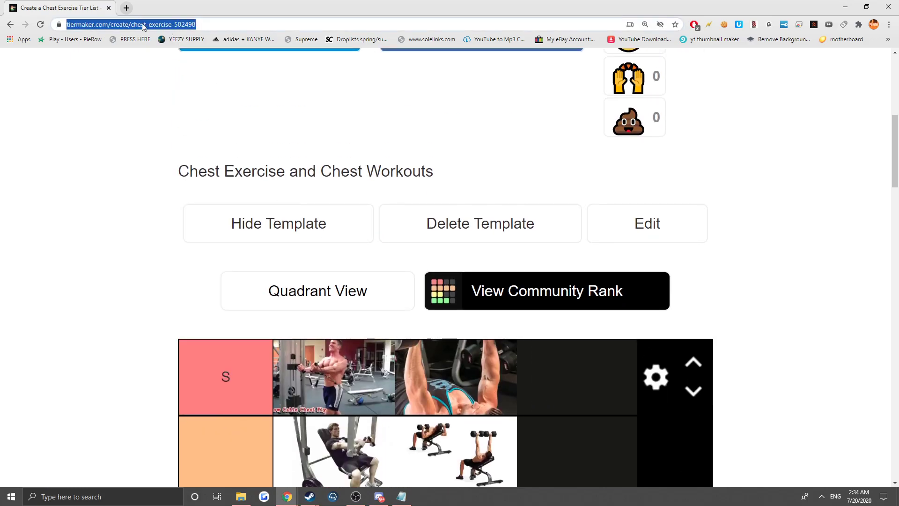
{"action": "mouse_move", "coordinate": [269, 169]}
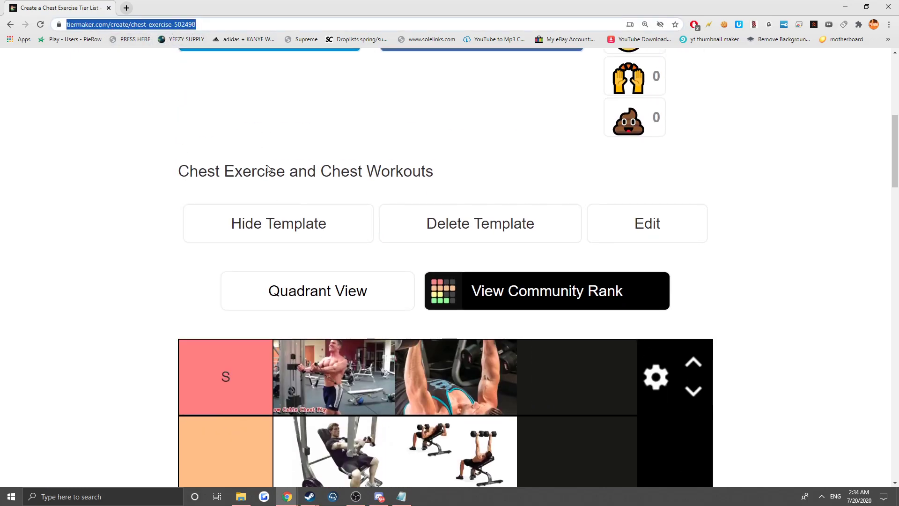